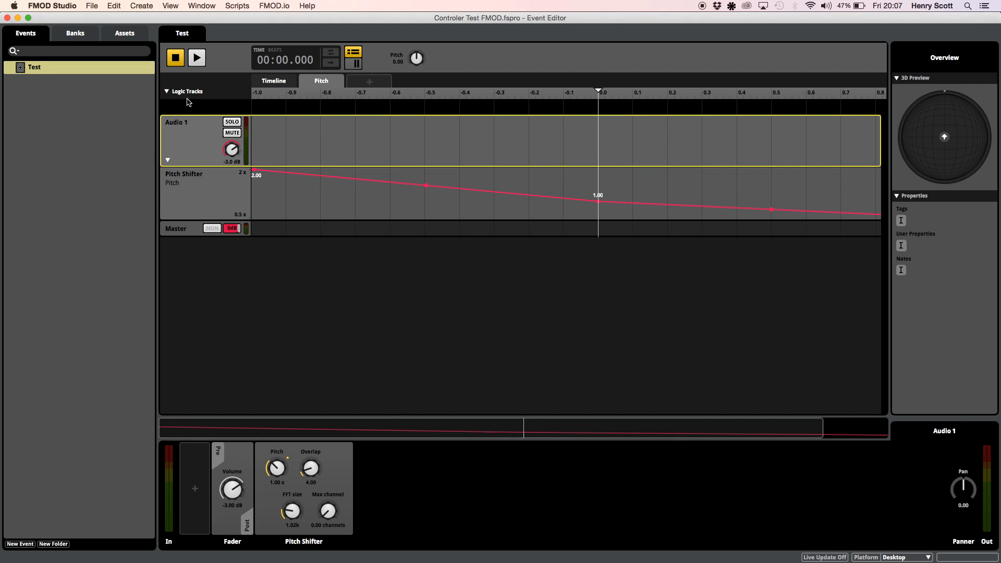
Show the Test event's timeline holding the Wu Games Music Demo clip
left_click(274, 80)
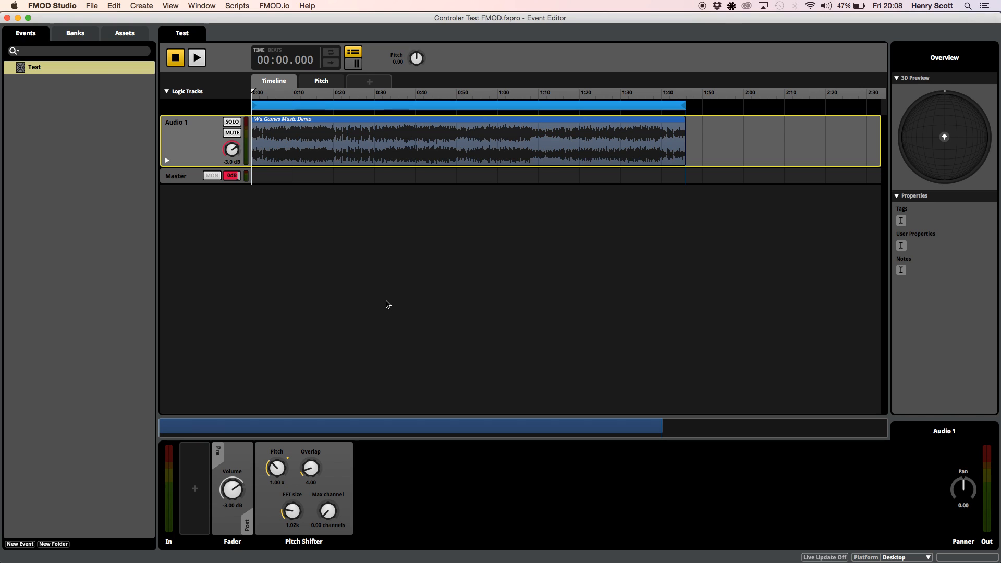
mouse_move(318, 299)
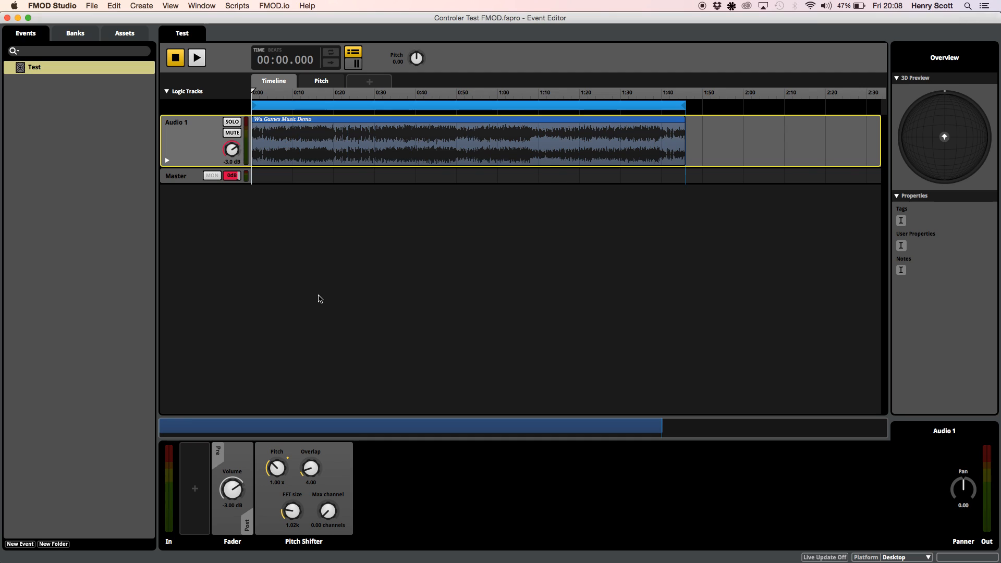
mouse_move(38, 79)
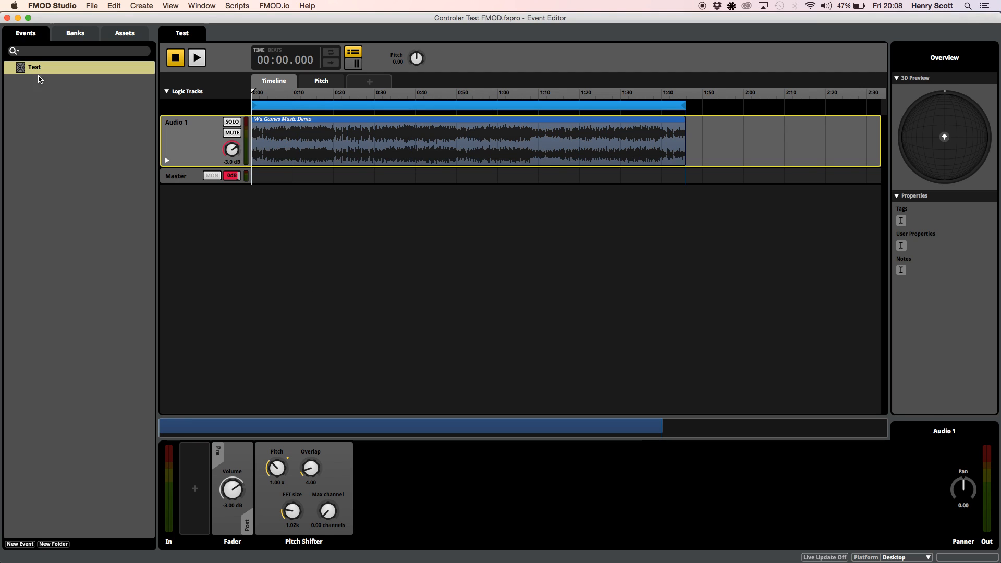
mouse_move(34, 75)
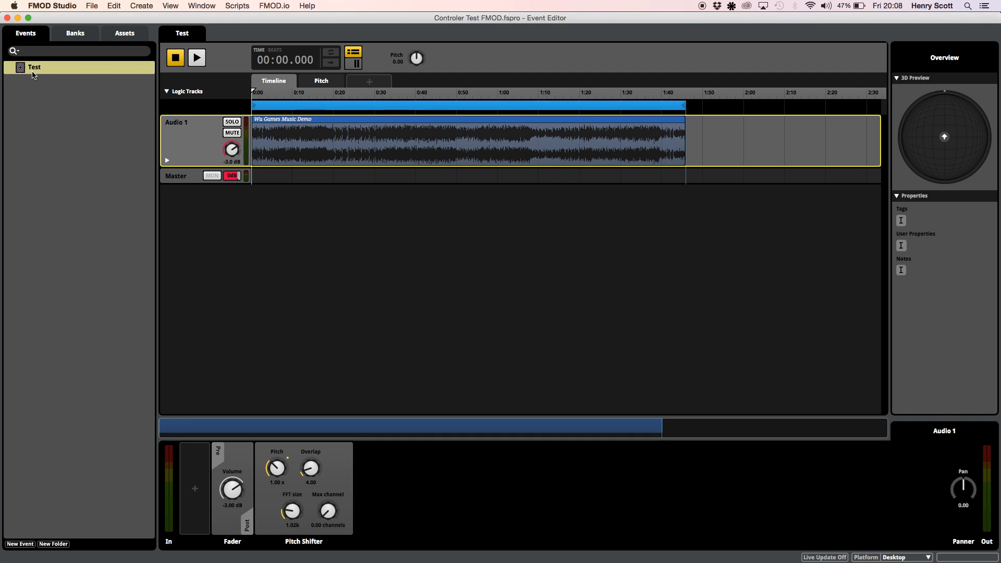
right_click(58, 79)
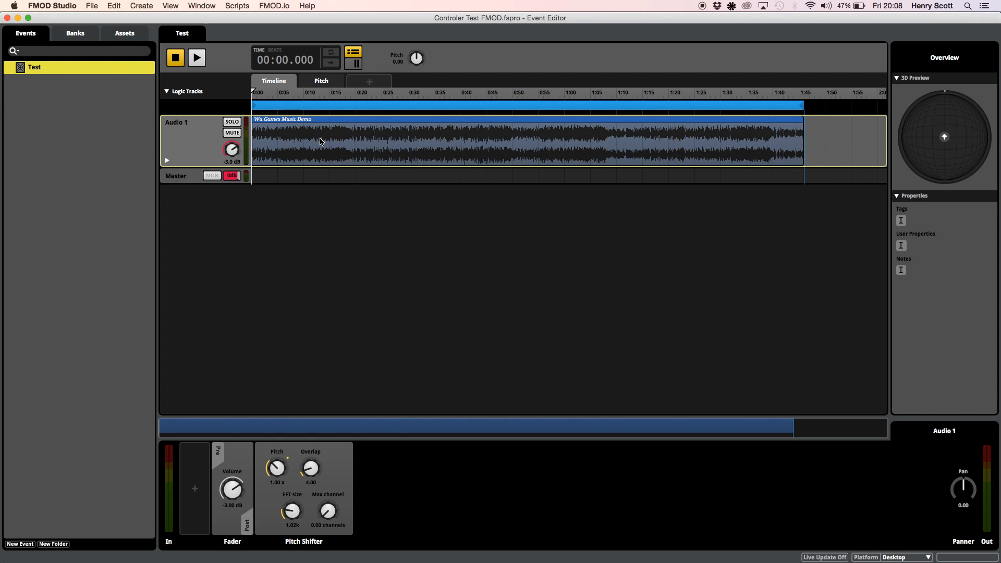
mouse_move(384, 179)
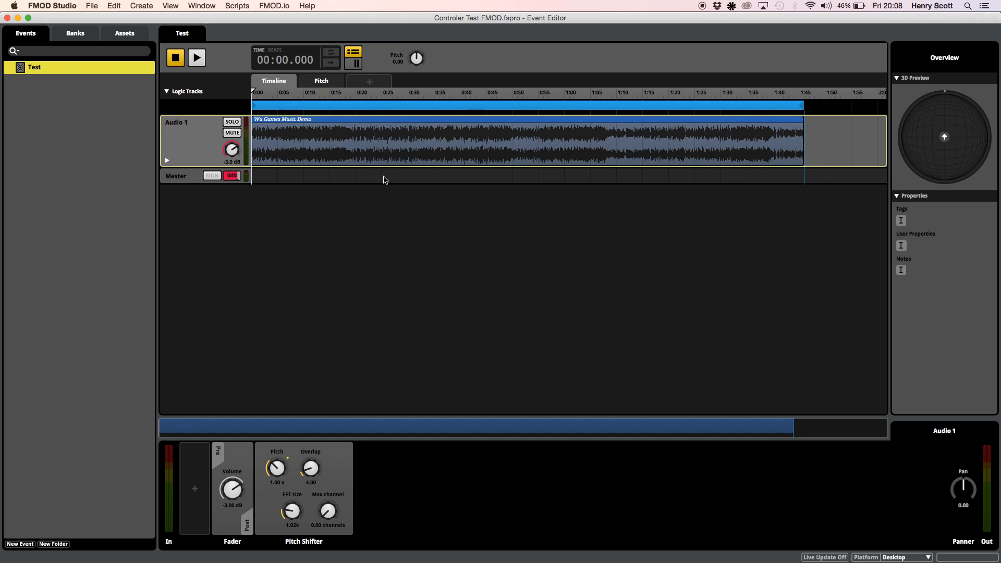
mouse_move(847, 116)
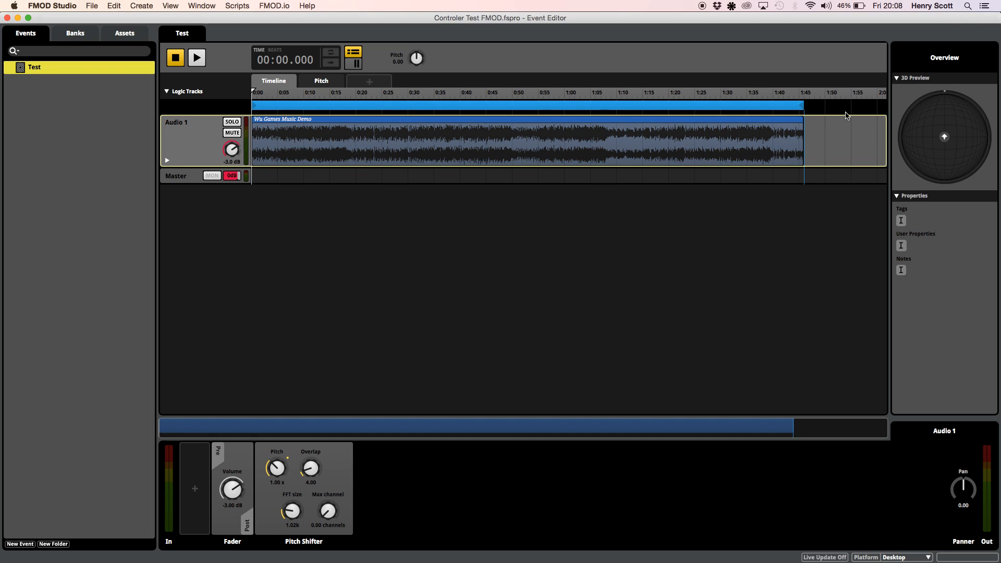
right_click(830, 106)
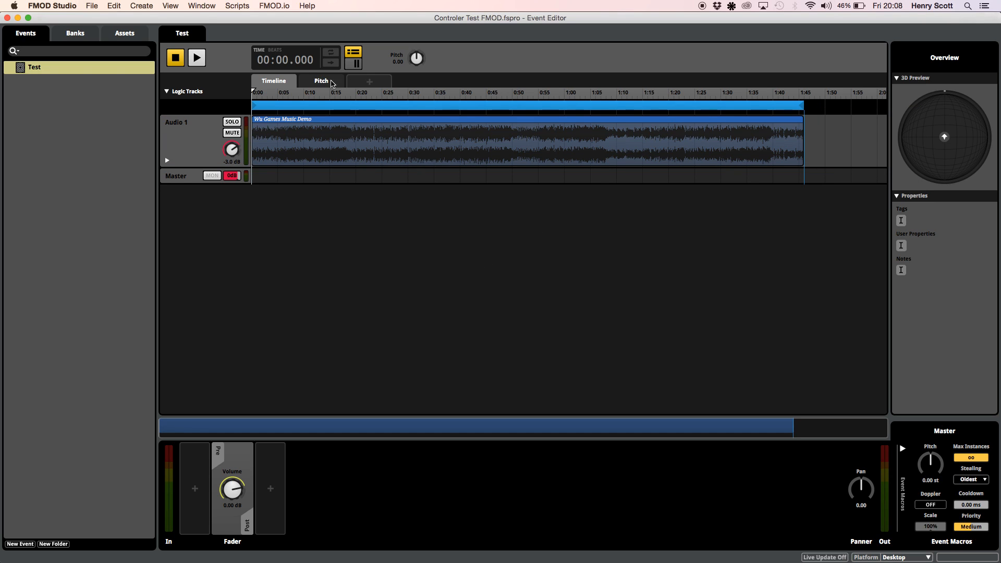
View the Pitch sheet's Pitch Shifter curve falling from 2.00 to 0.50
left_click(320, 80)
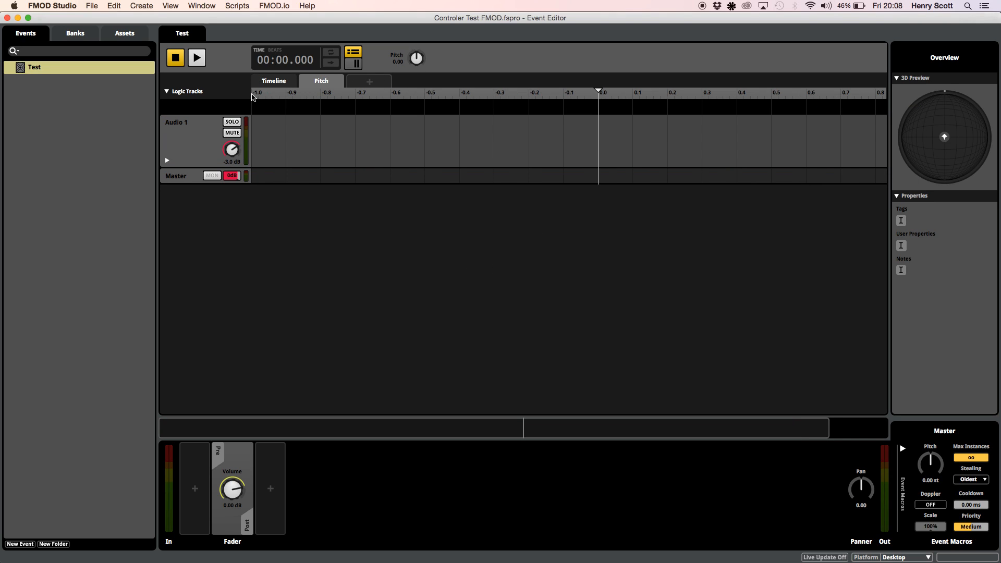
mouse_move(680, 137)
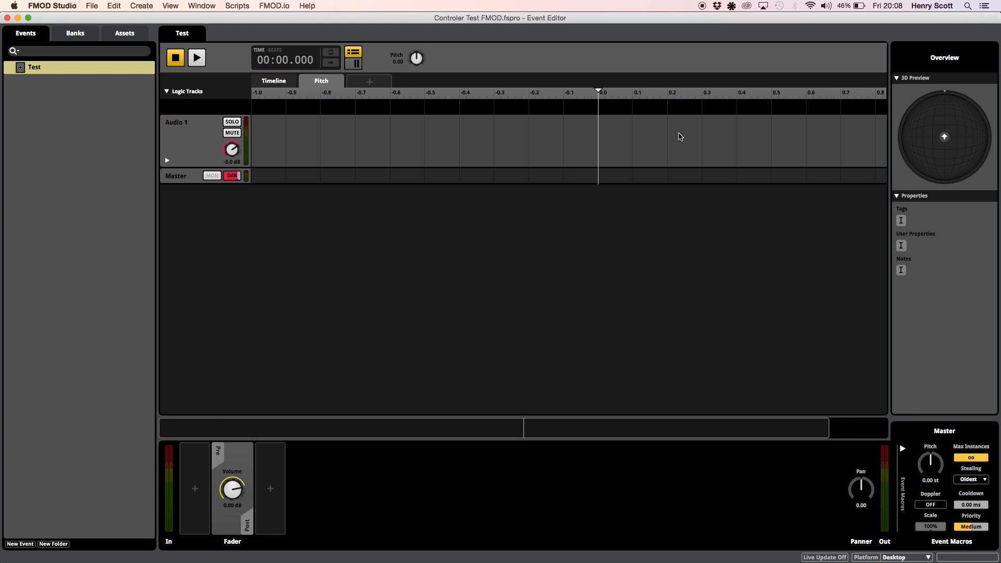
mouse_move(168, 205)
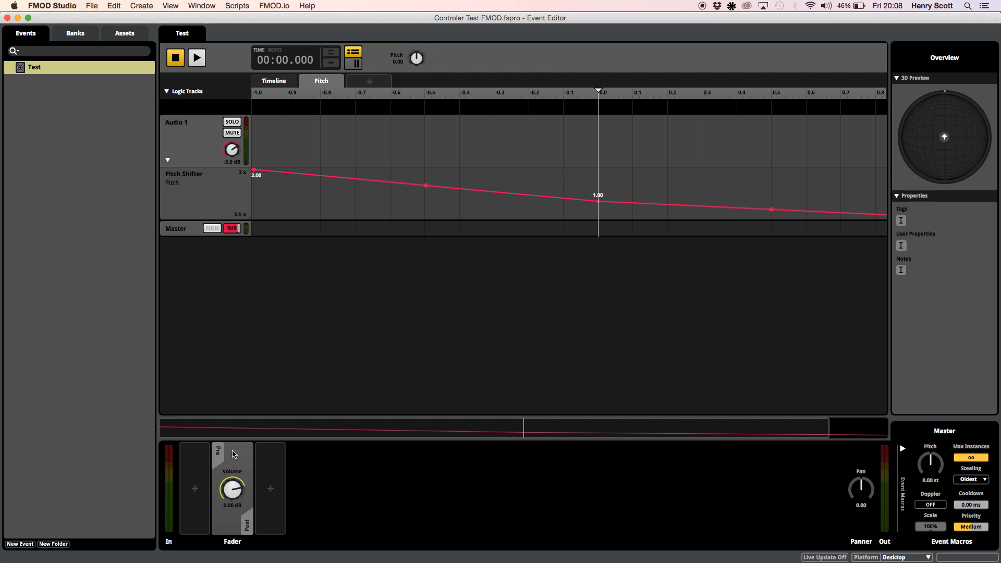
left_click(198, 192)
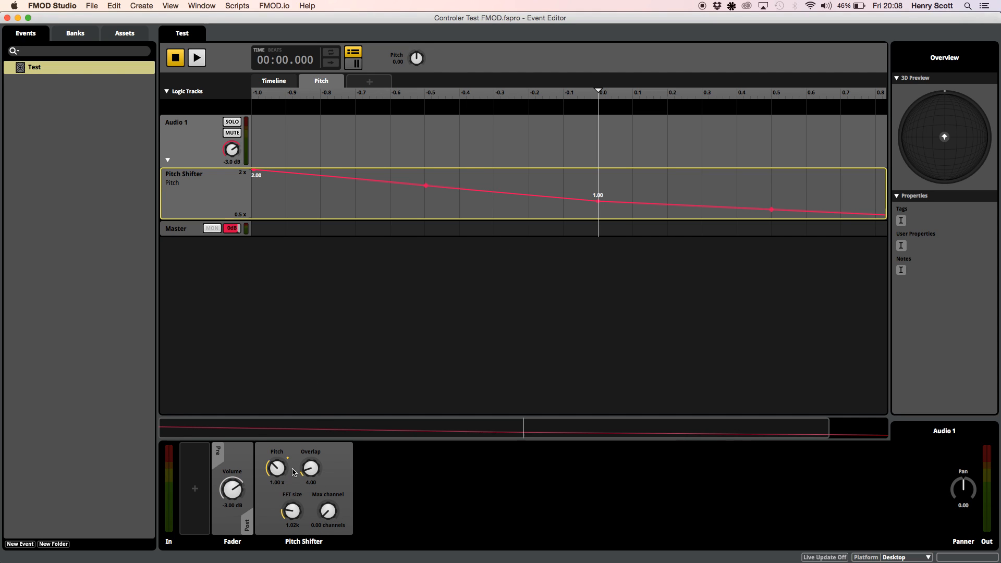
mouse_move(446, 51)
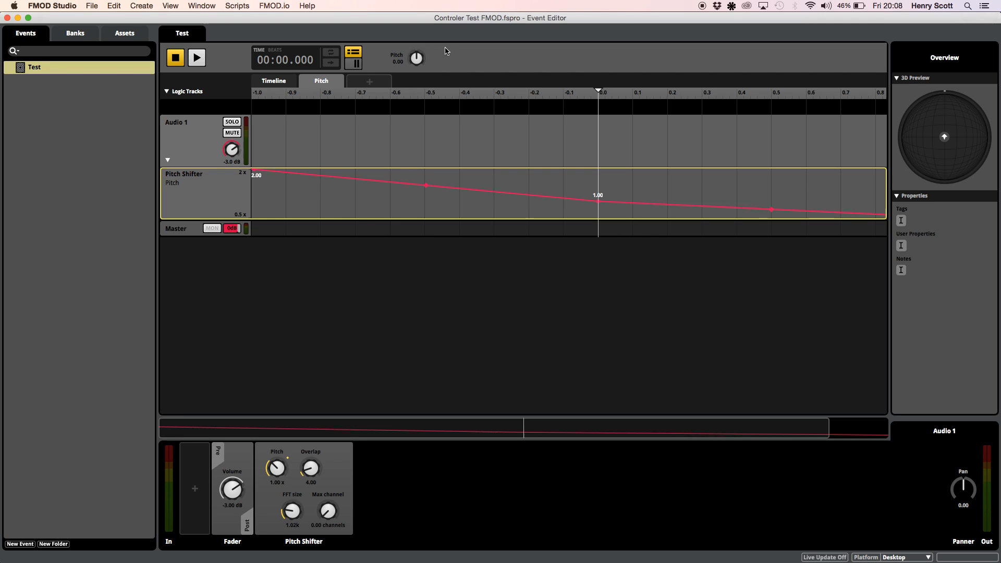
mouse_move(255, 199)
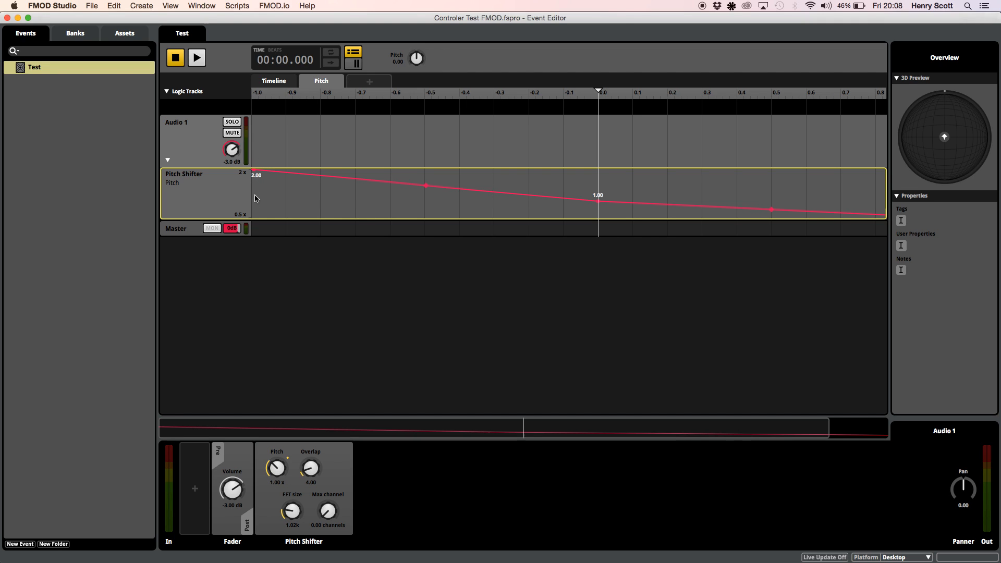
mouse_move(325, 196)
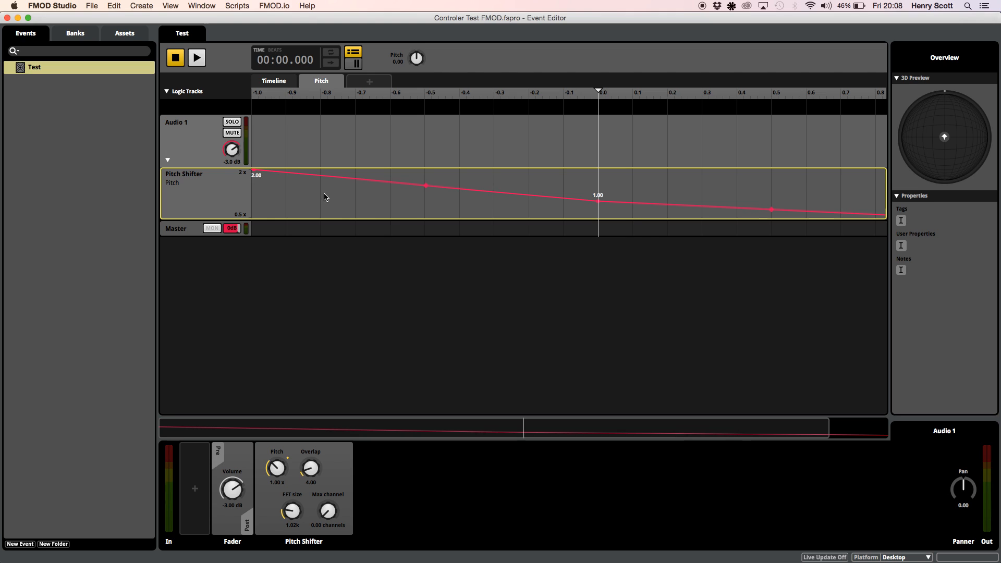
scroll("right", 3)
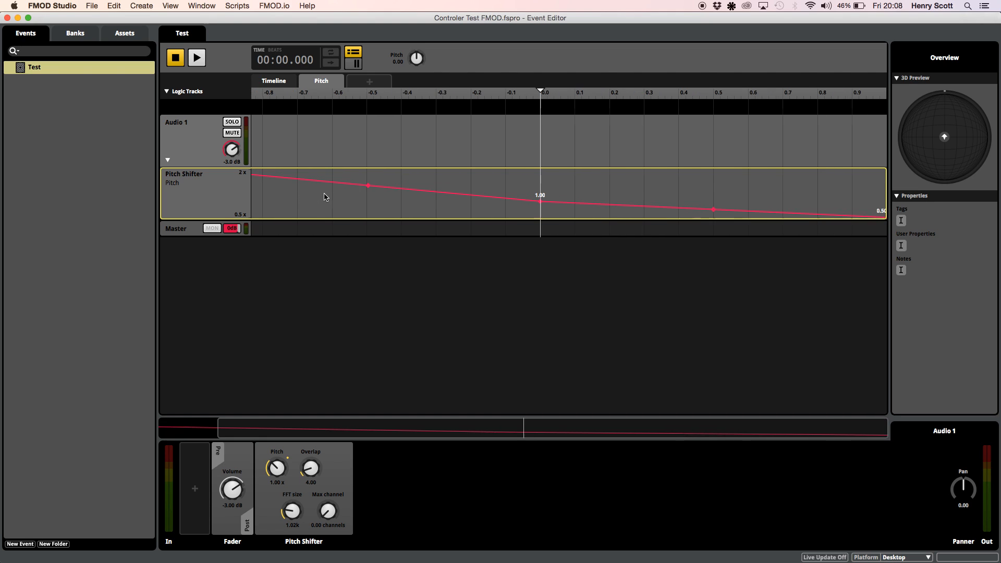
mouse_move(819, 197)
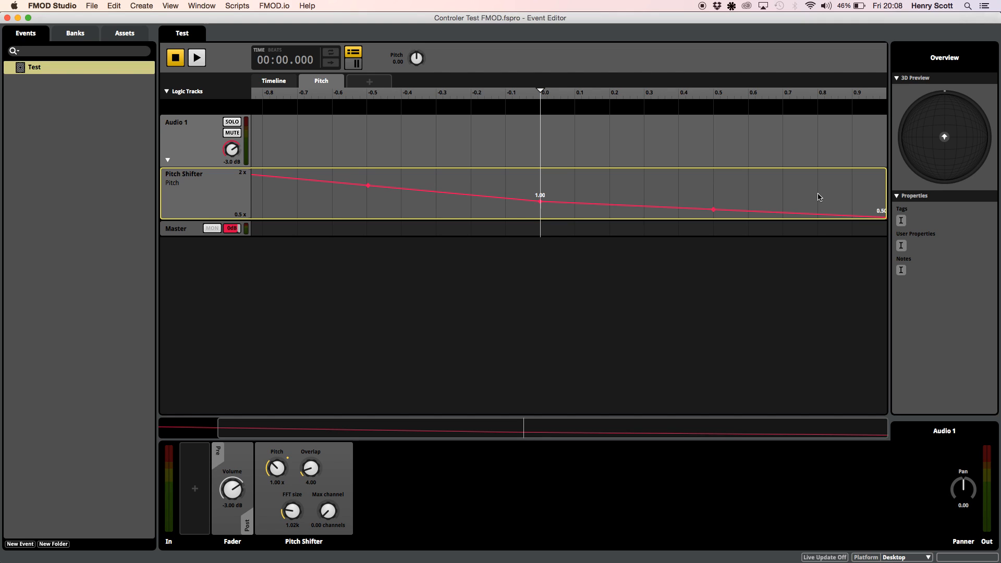
mouse_move(482, 203)
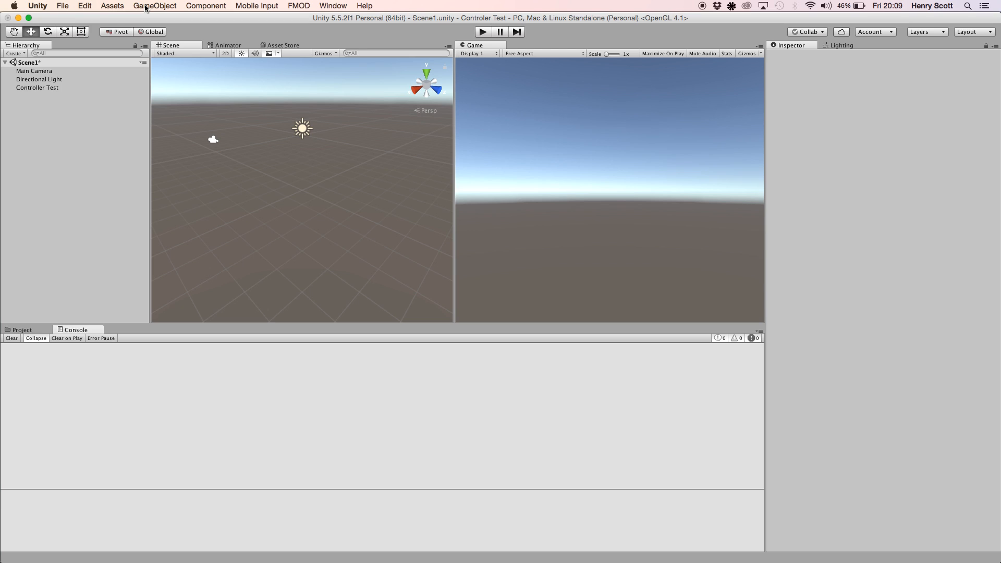
Open Edit > Project Settings > Input to show the InputManager
left_click(84, 5)
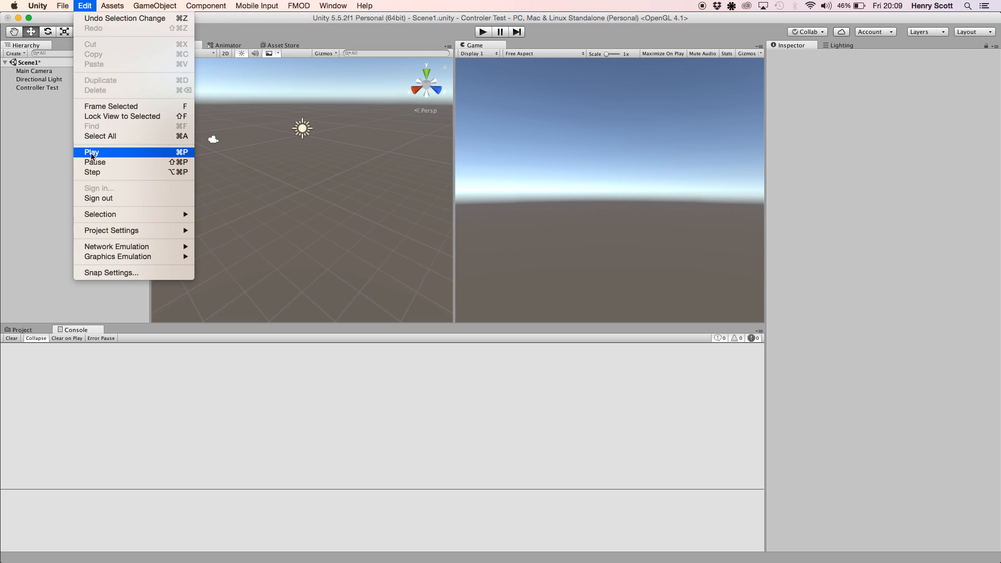
mouse_move(111, 231)
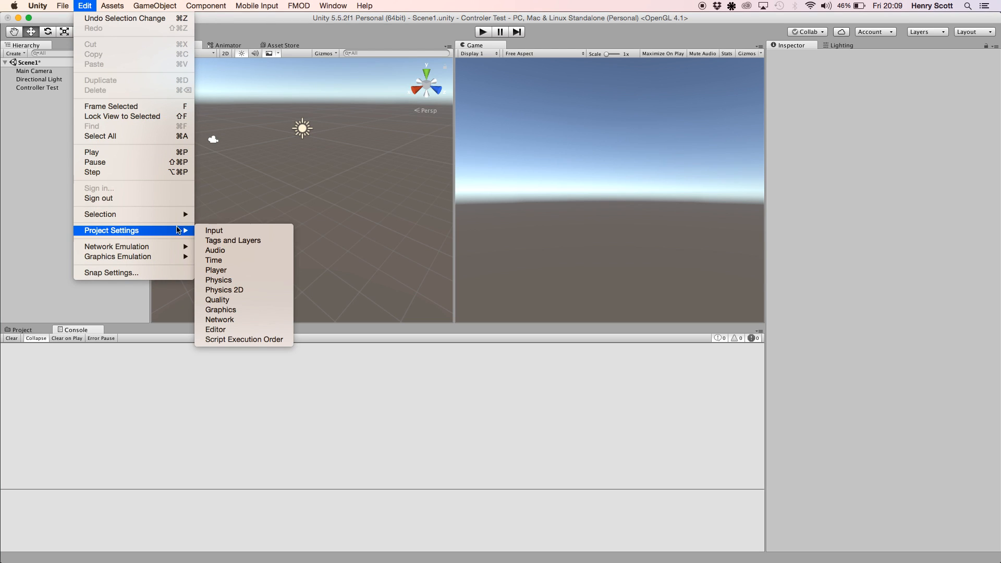
left_click(214, 231)
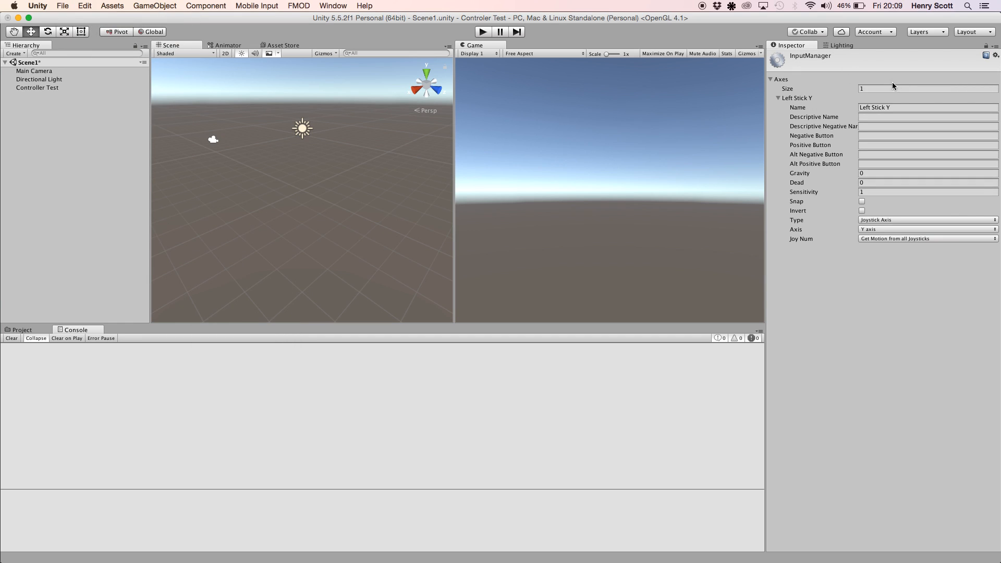
mouse_move(887, 87)
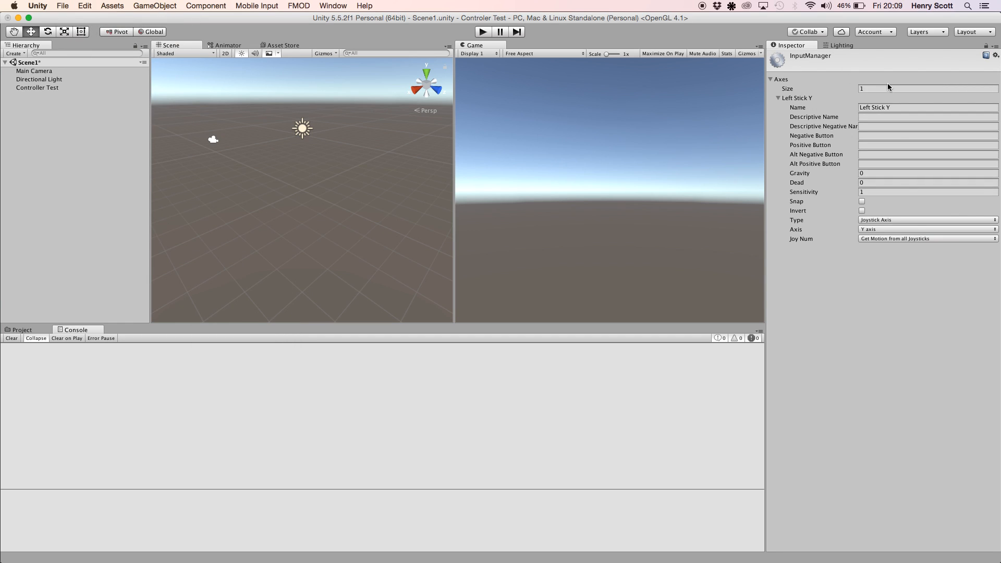
mouse_move(776, 67)
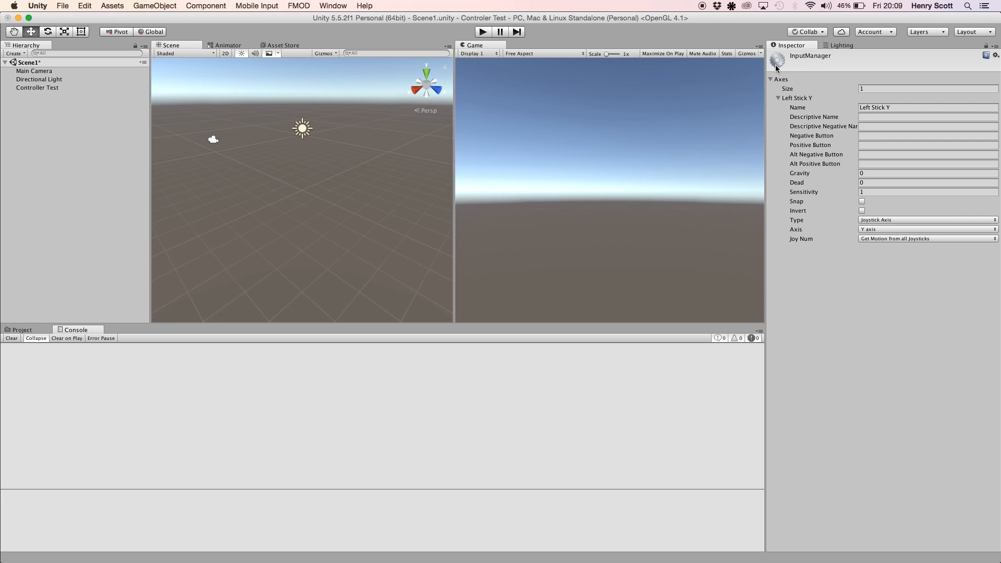
Review the Left Stick Y axis fields, then collapse its details
left_click(778, 98)
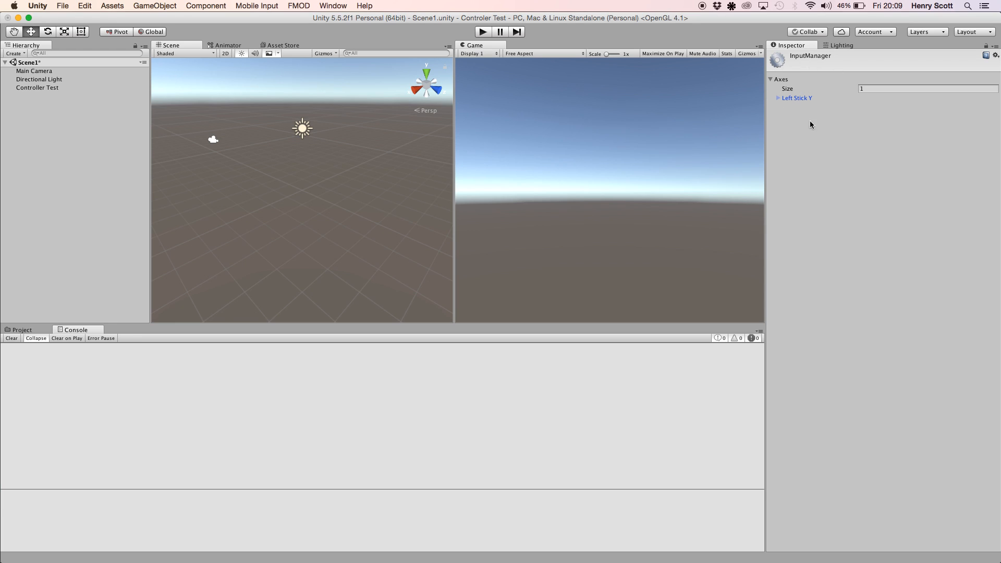
mouse_move(830, 156)
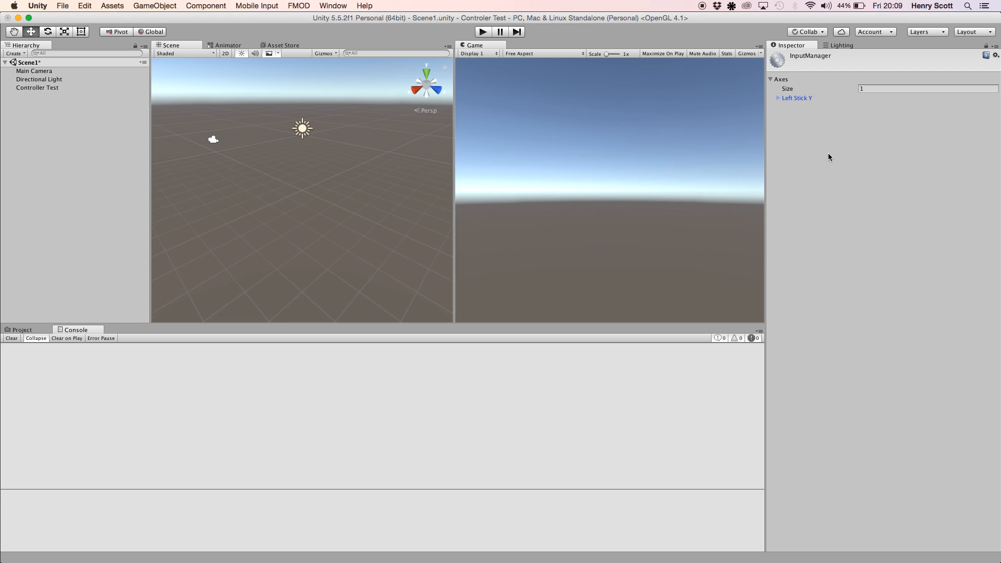
mouse_move(787, 92)
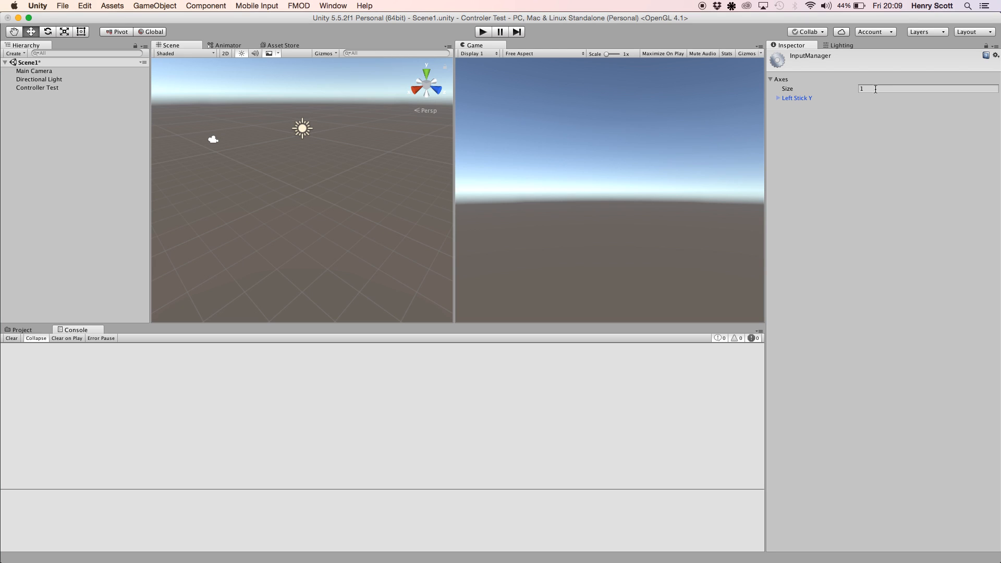
mouse_move(854, 88)
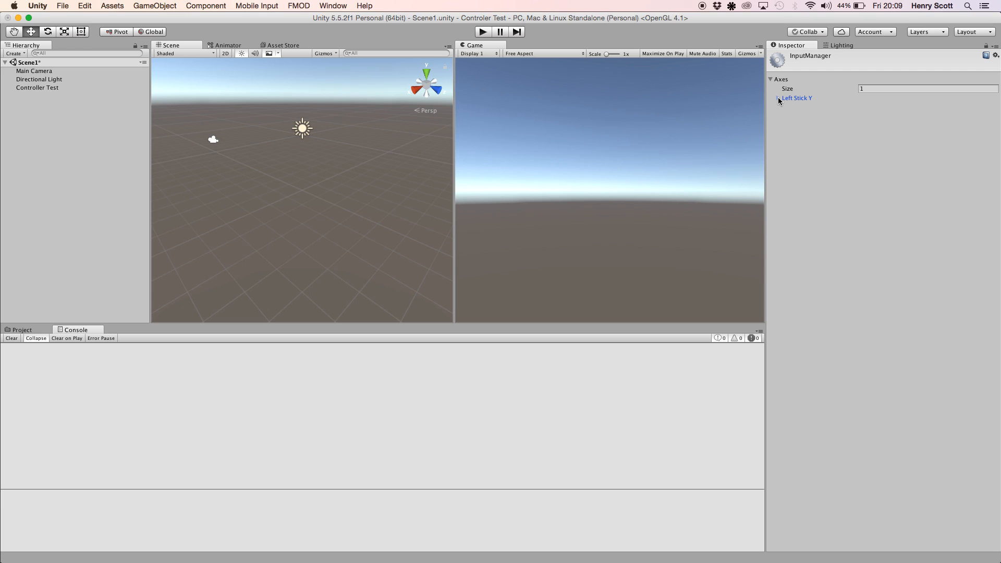
left_click(778, 97)
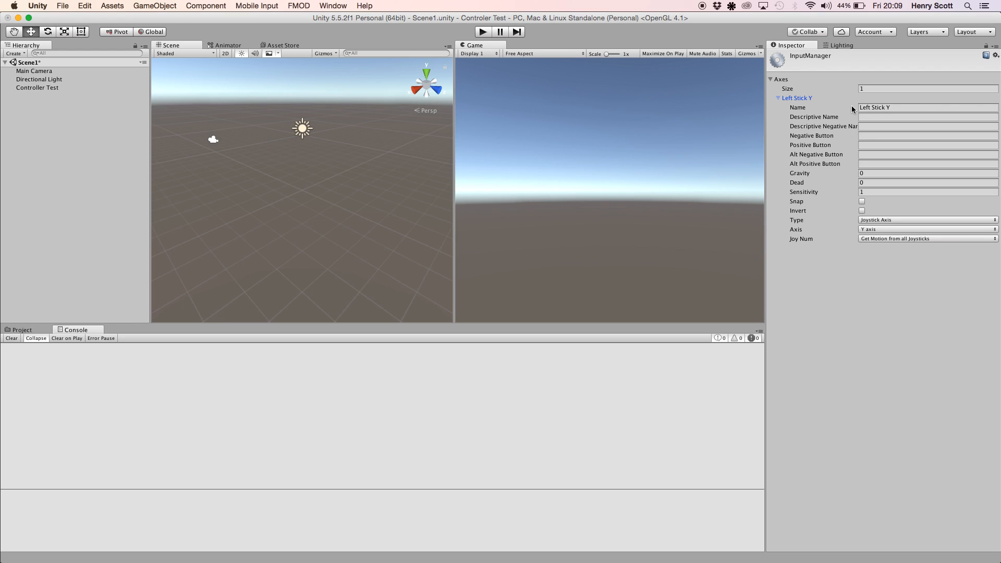
mouse_move(815, 122)
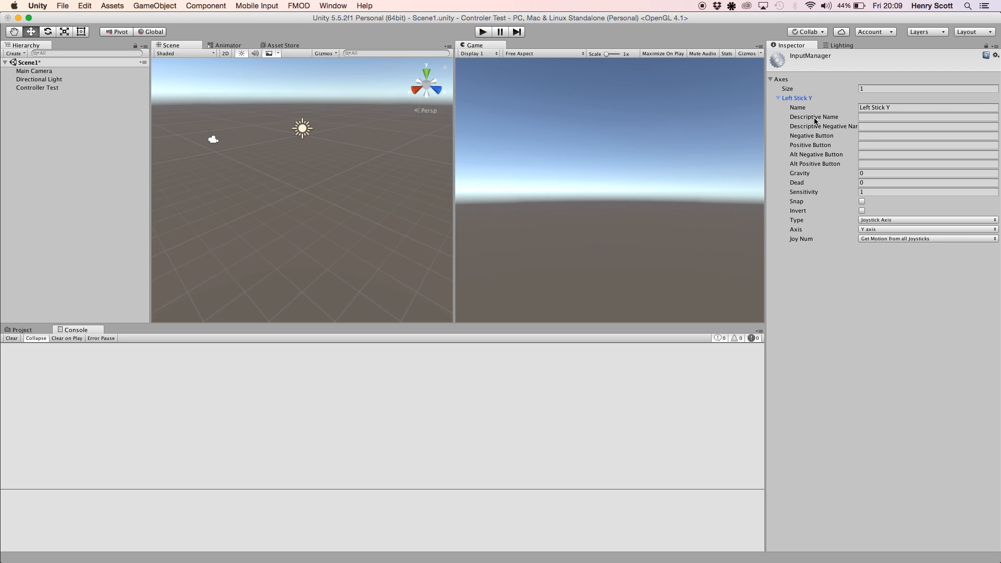
mouse_move(814, 116)
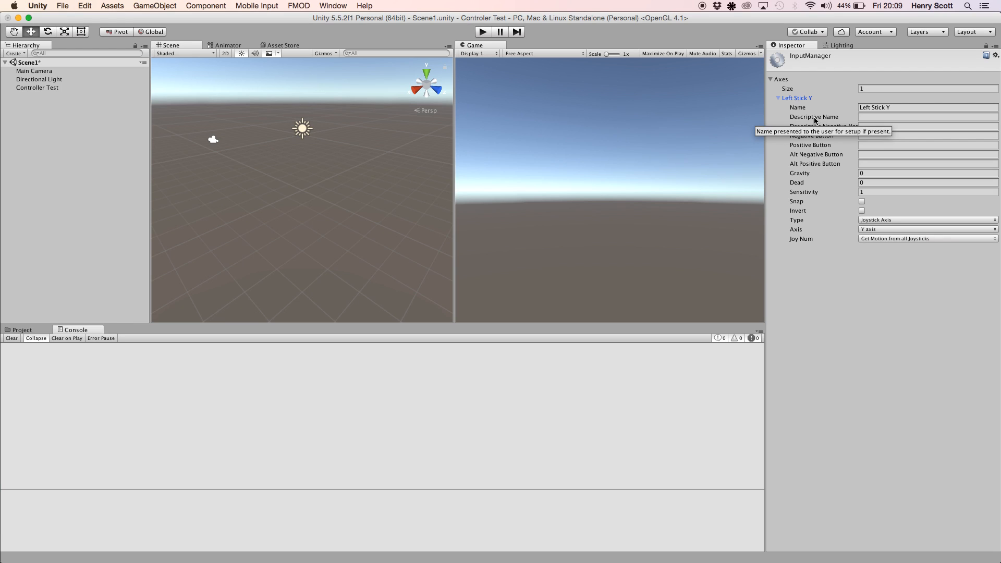
mouse_move(781, 195)
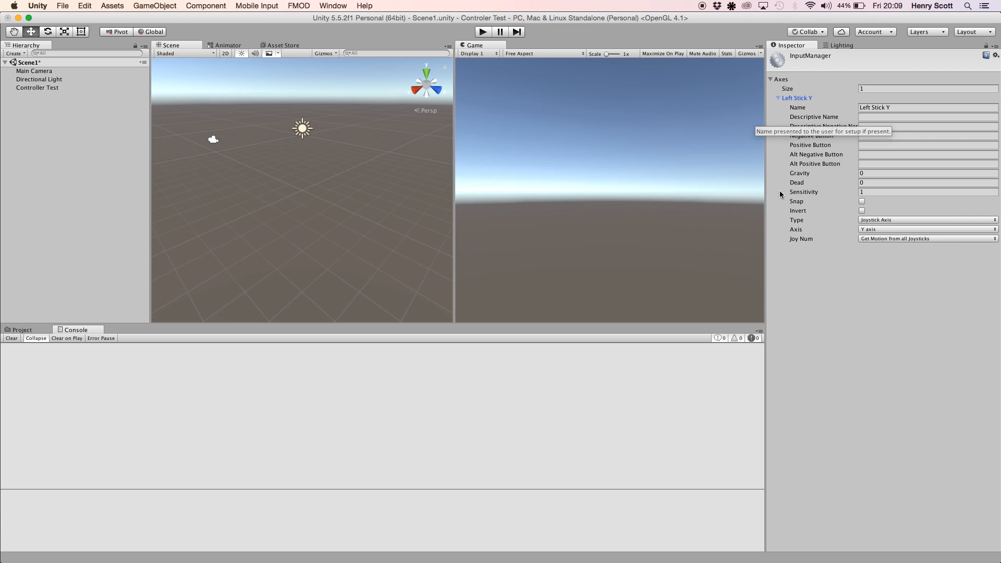
left_click(778, 97)
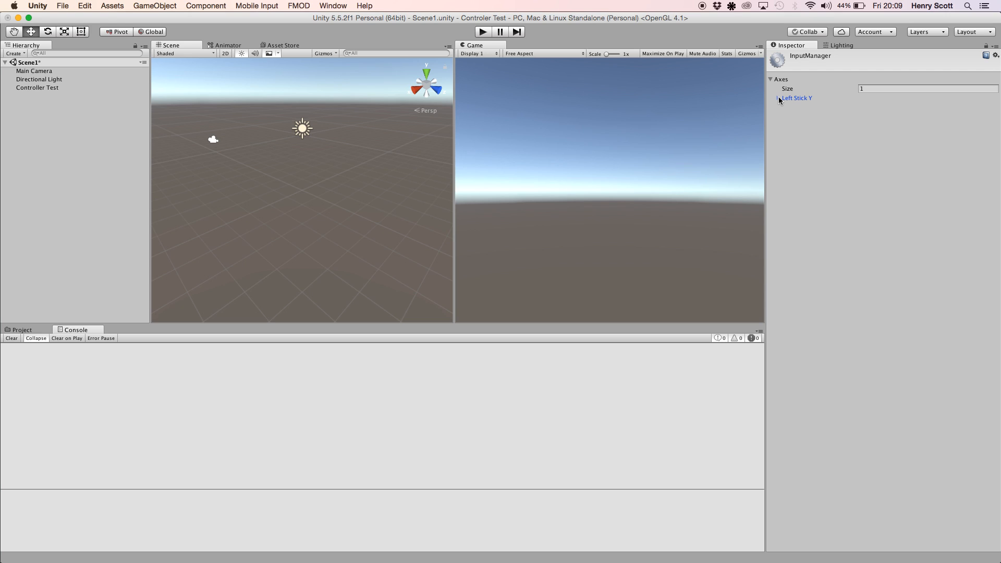
Expand Left Stick Y and browse the Axis list, keeping Y axis selected
left_click(778, 97)
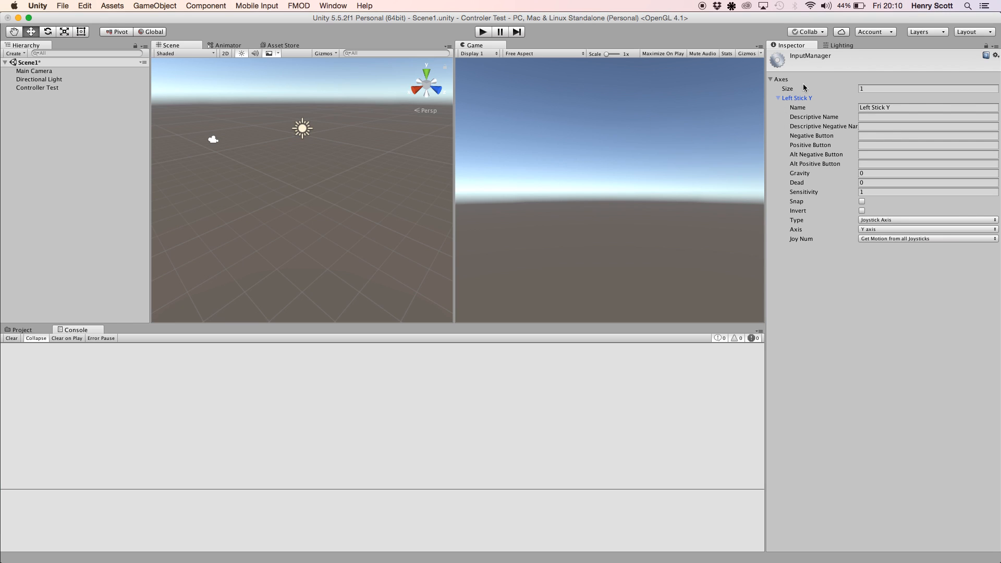
mouse_move(852, 196)
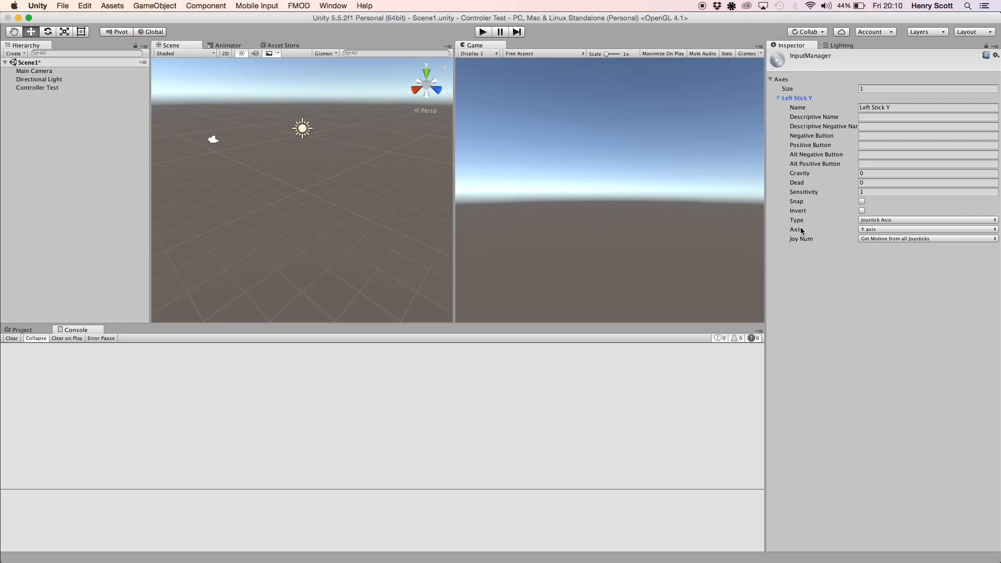
mouse_move(798, 231)
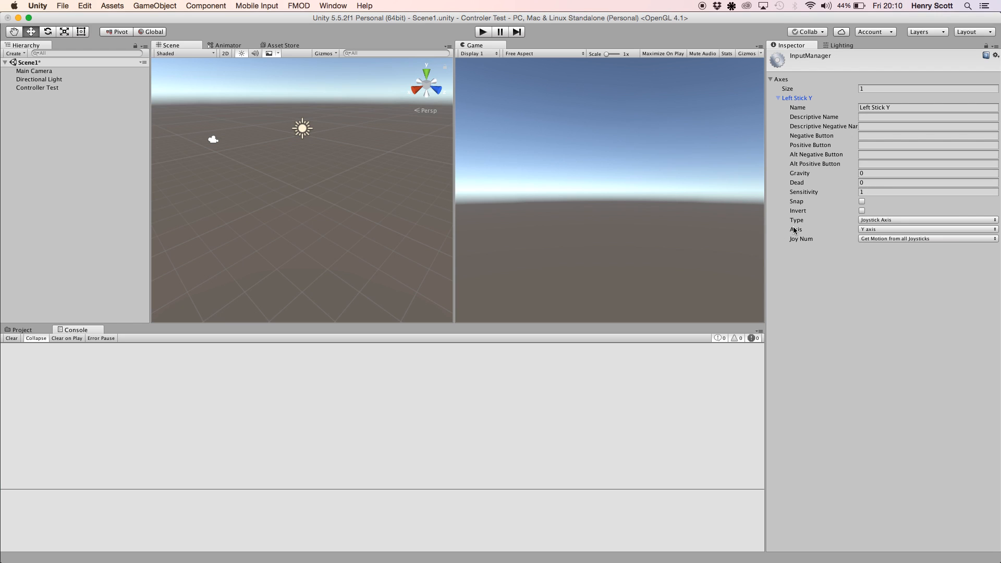
mouse_move(796, 229)
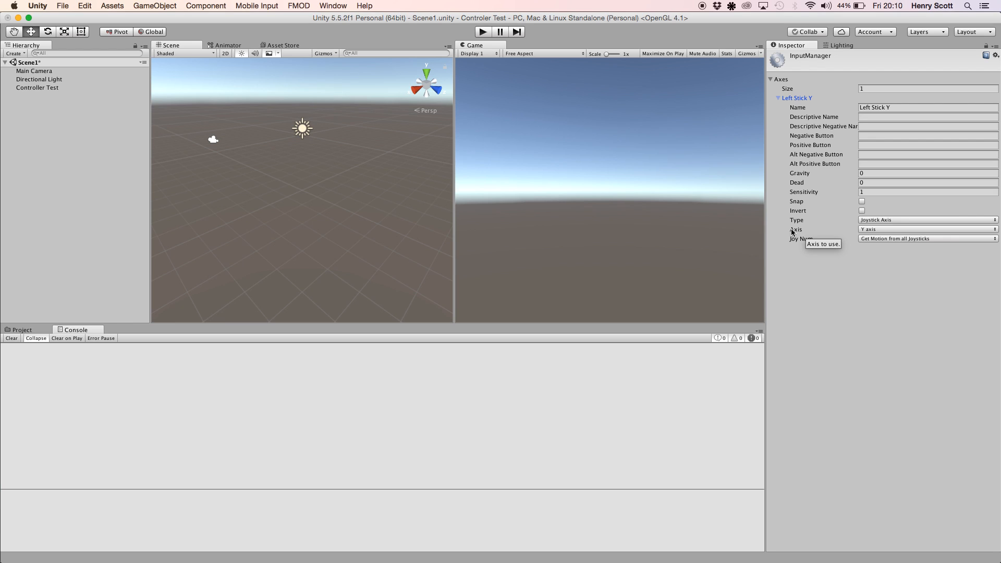
mouse_move(857, 233)
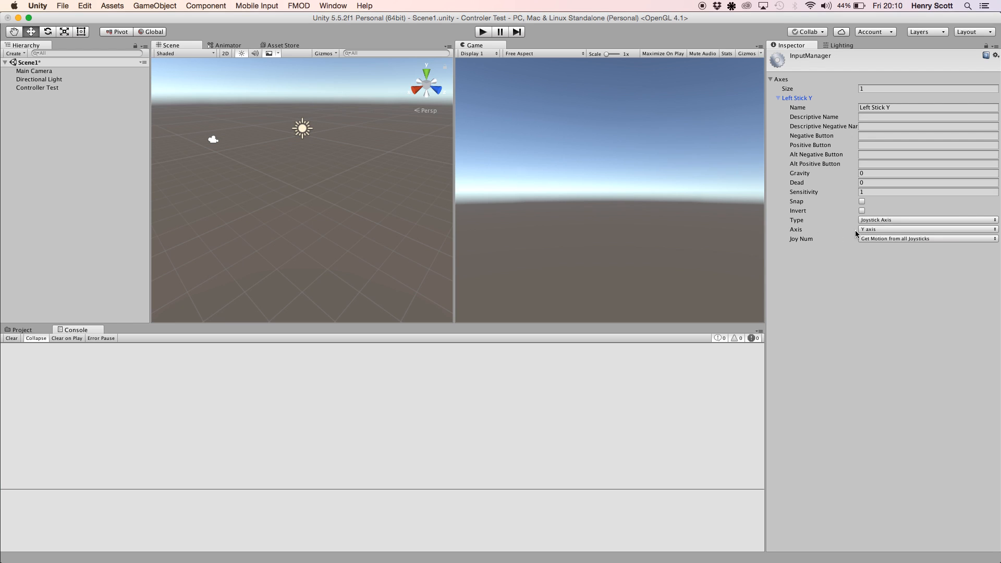
mouse_move(801, 223)
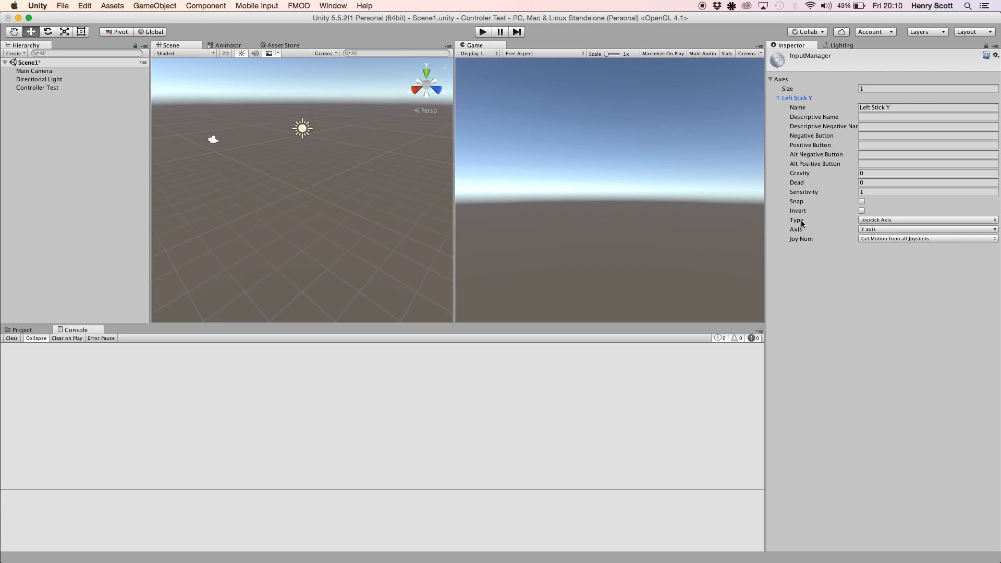
mouse_move(872, 228)
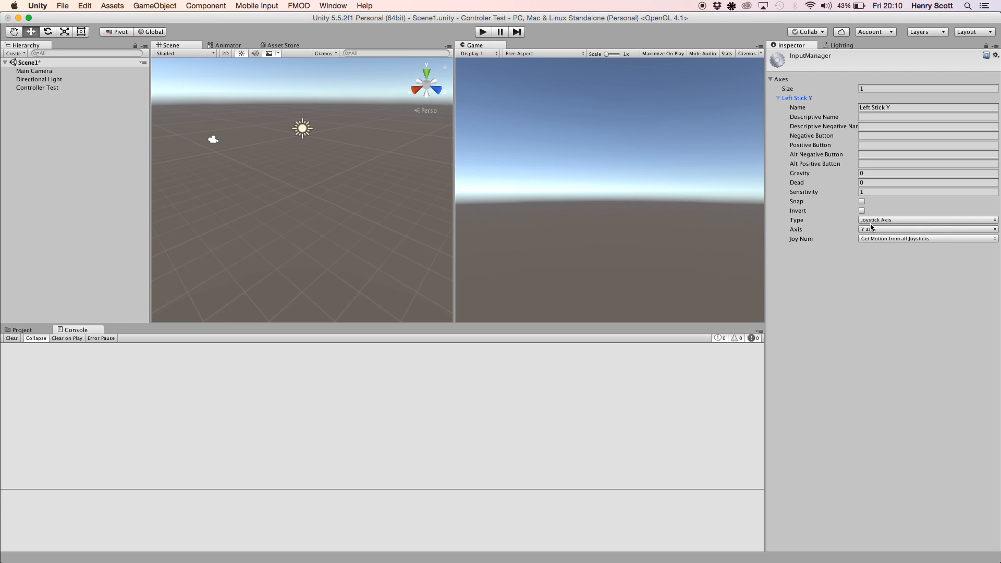
mouse_move(909, 230)
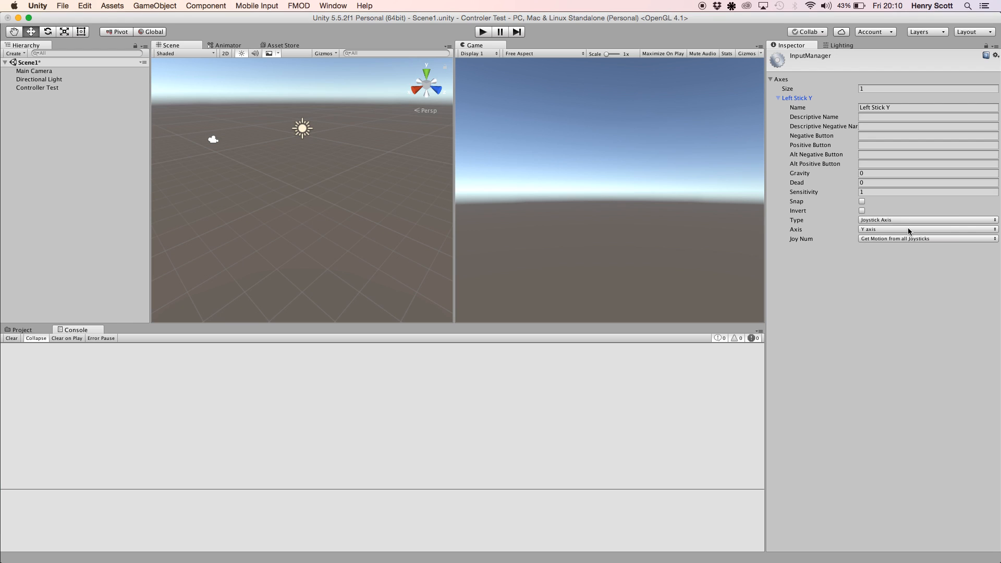
mouse_move(800, 231)
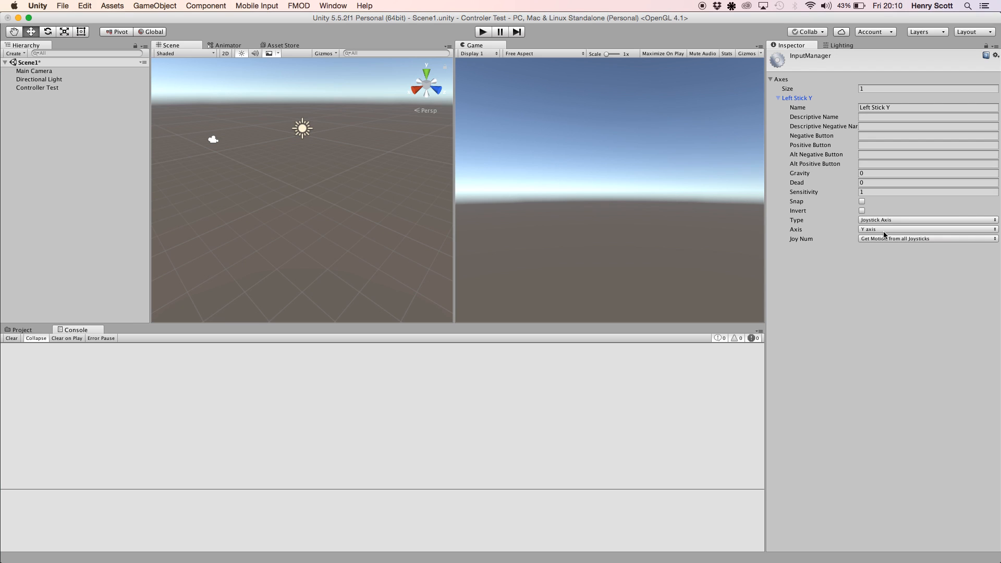
left_click(926, 229)
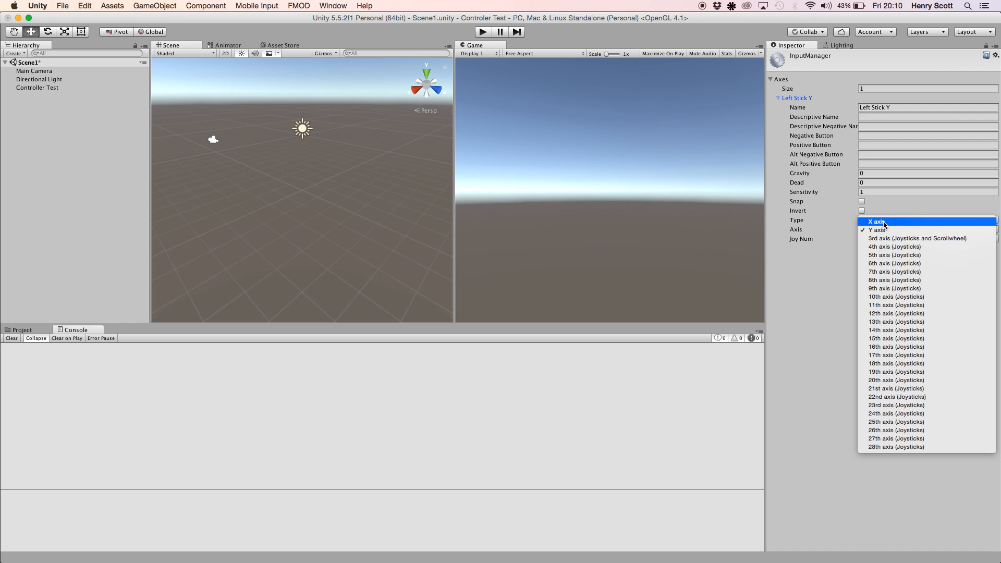
mouse_move(893, 238)
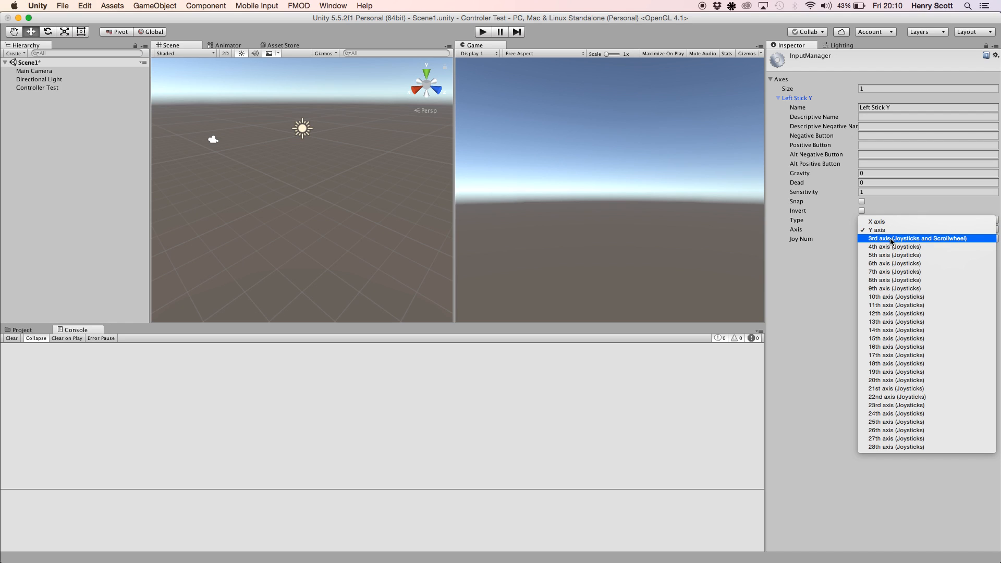
mouse_move(894, 247)
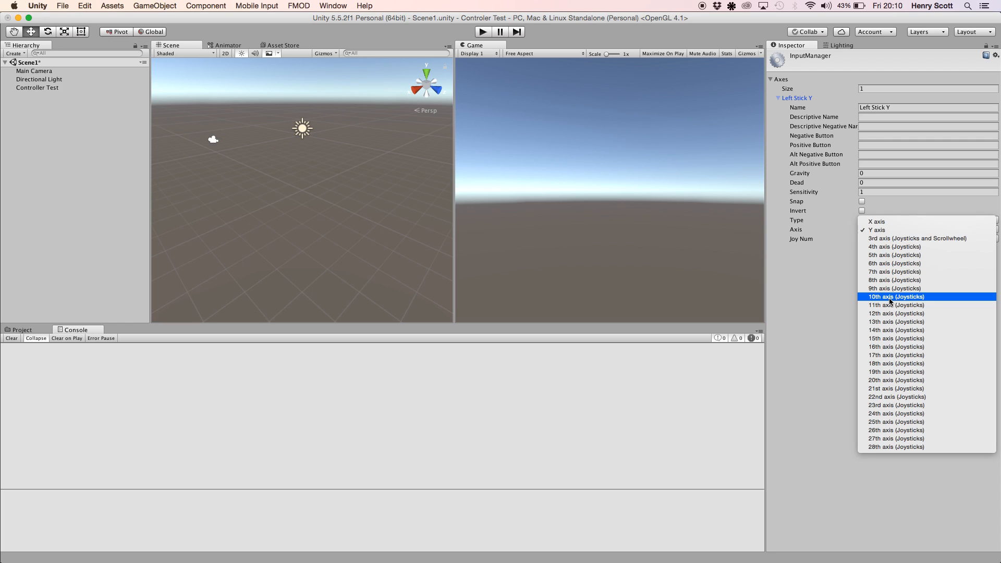
mouse_move(881, 230)
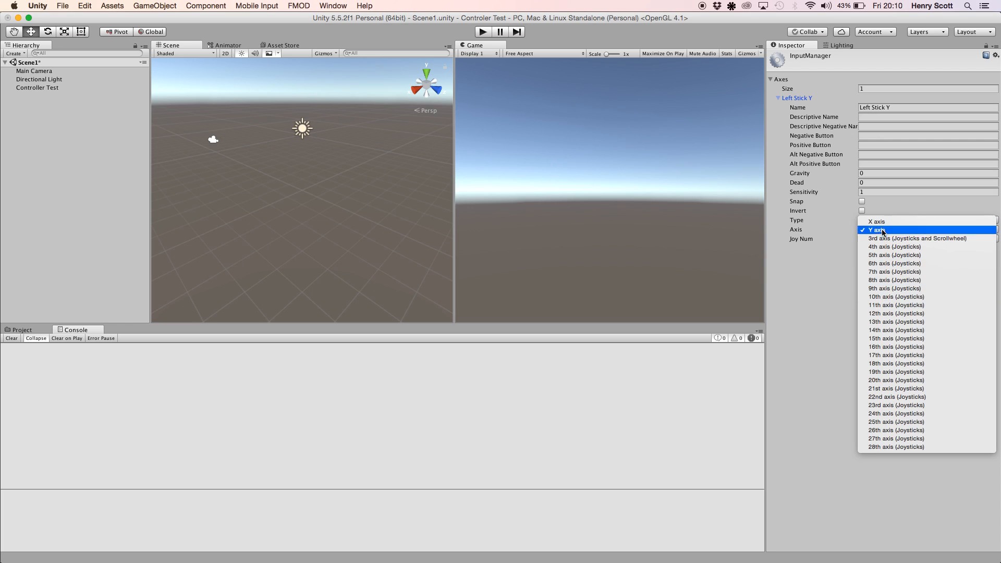
mouse_move(884, 421)
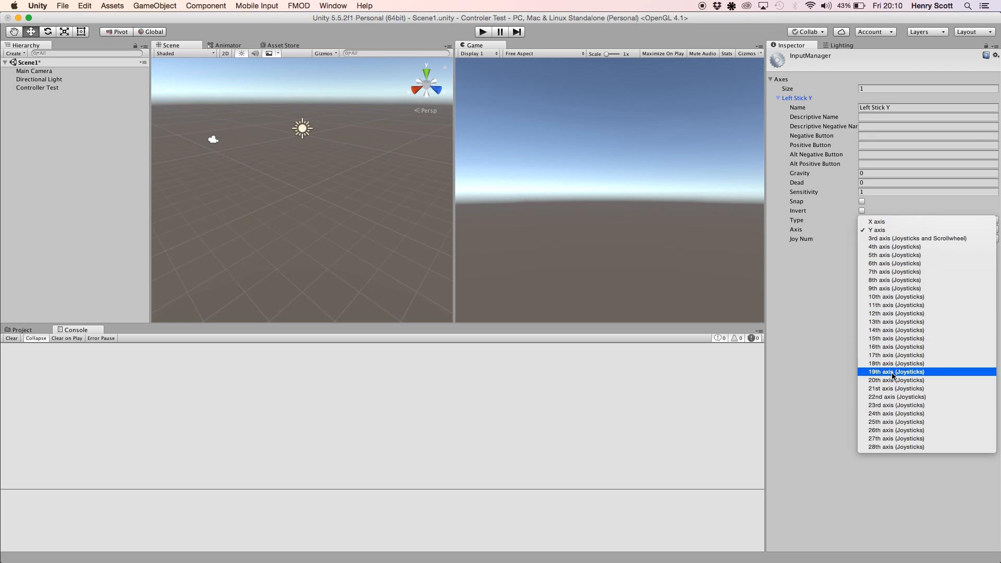
mouse_move(906, 238)
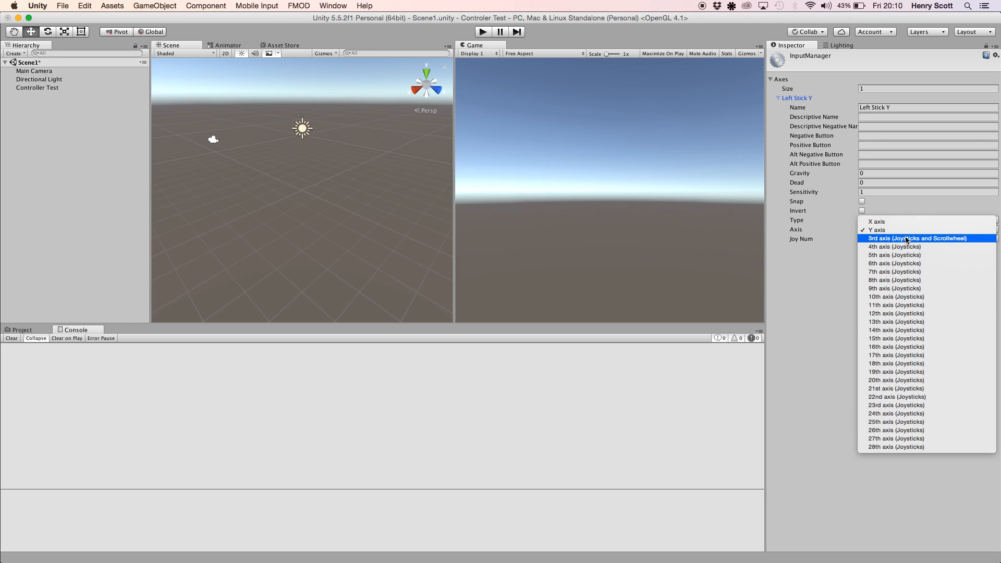
mouse_move(941, 271)
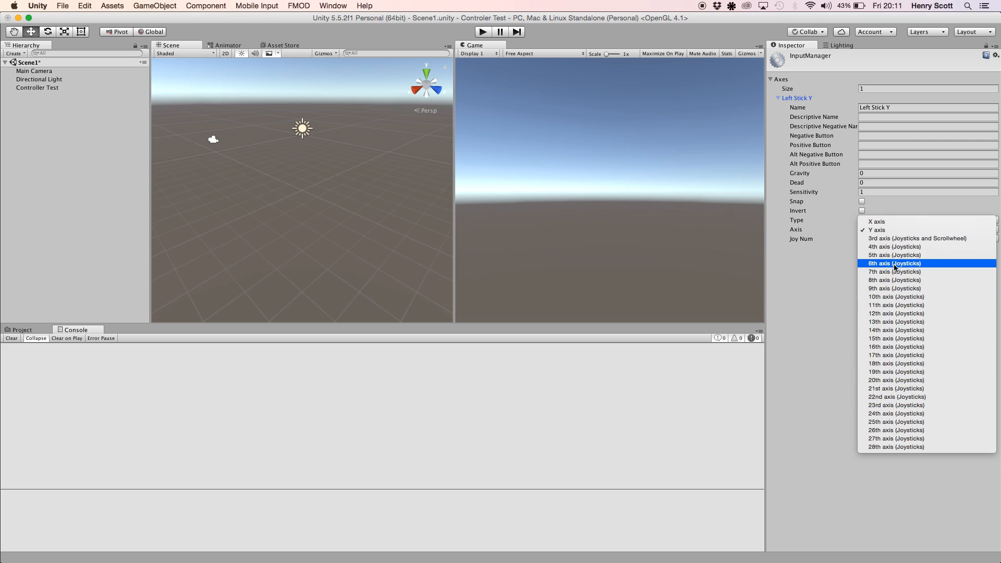
left_click(877, 229)
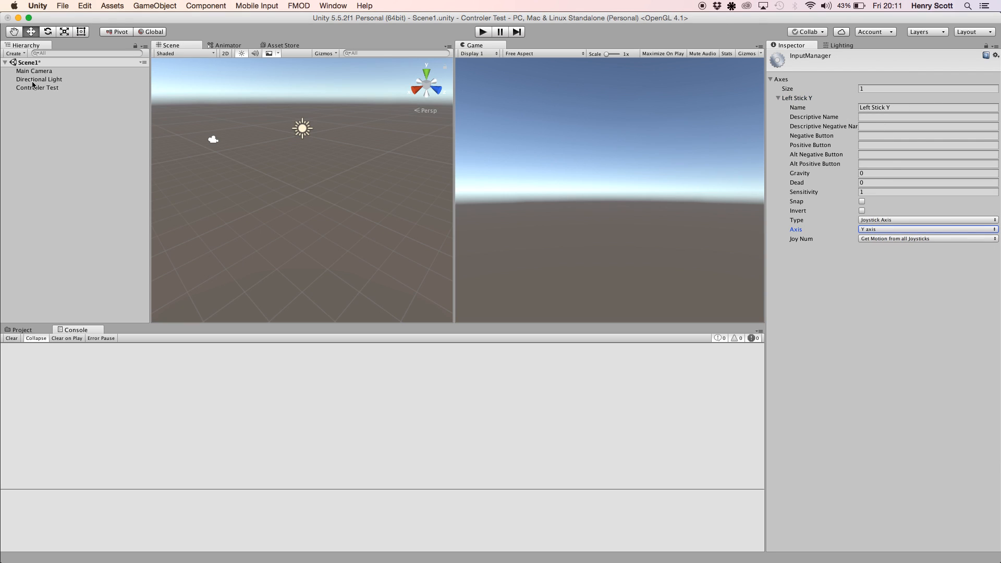
Select Controller Test and create a new C# script in Assets
left_click(37, 87)
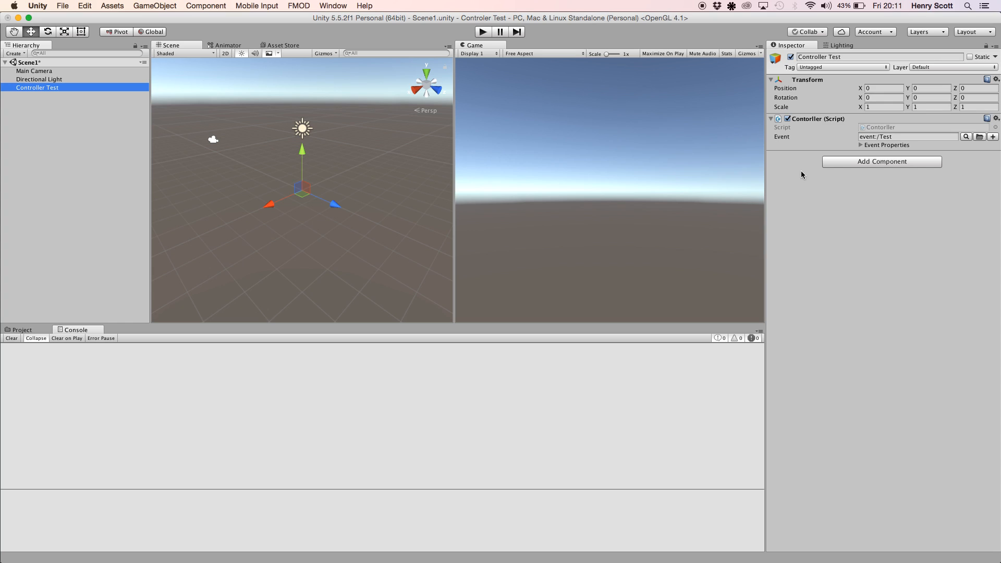
mouse_move(824, 239)
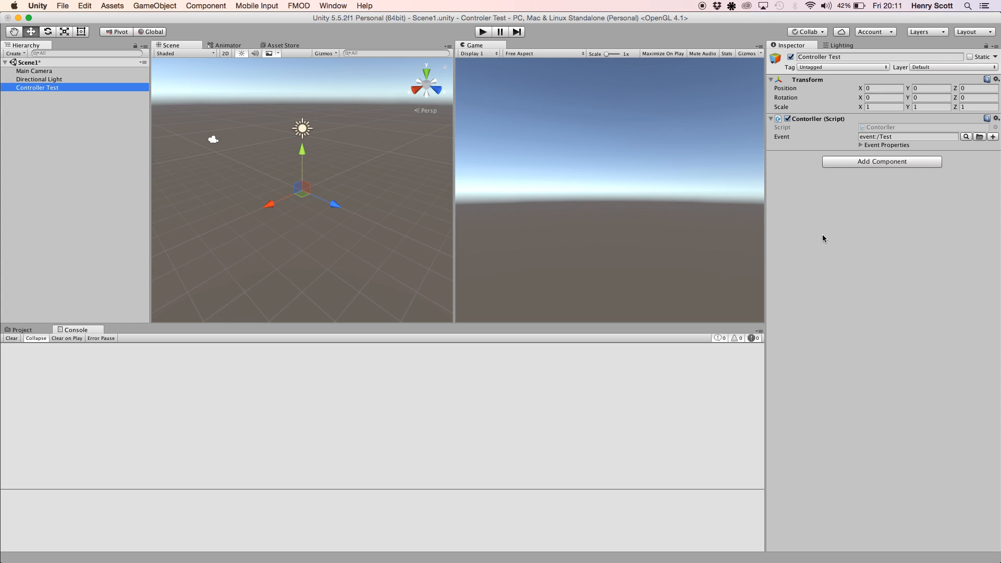
left_click(23, 329)
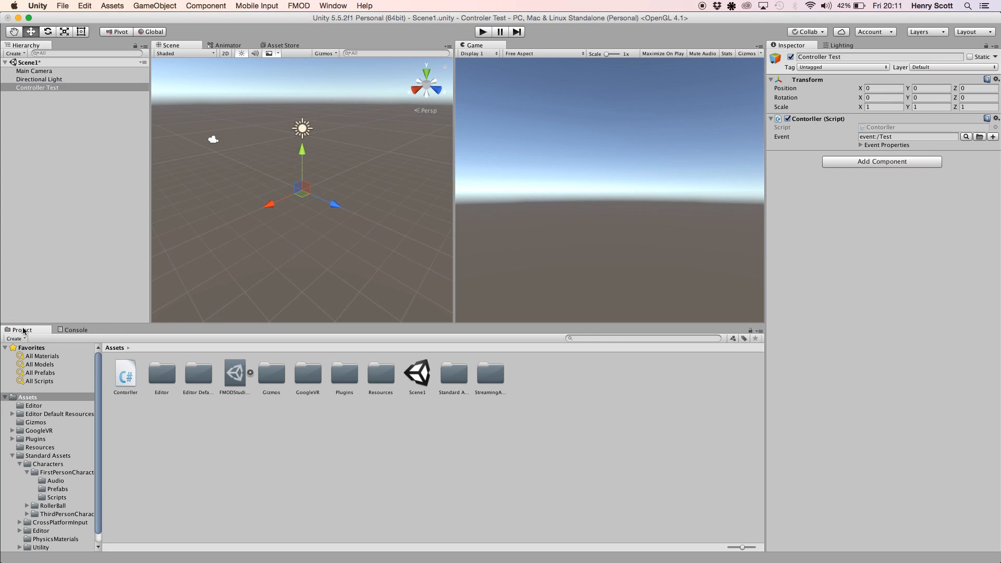
right_click(415, 447)
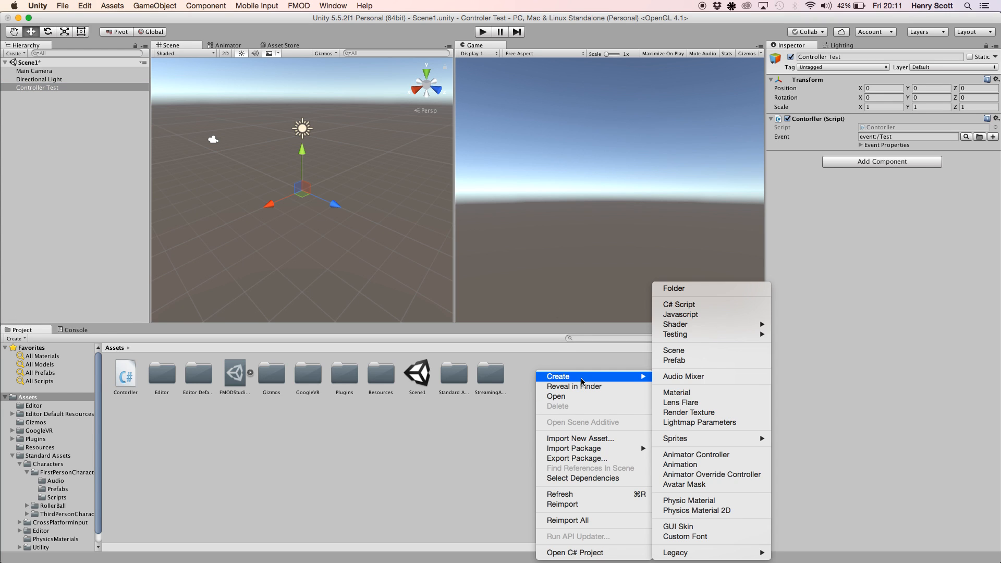
left_click(678, 304)
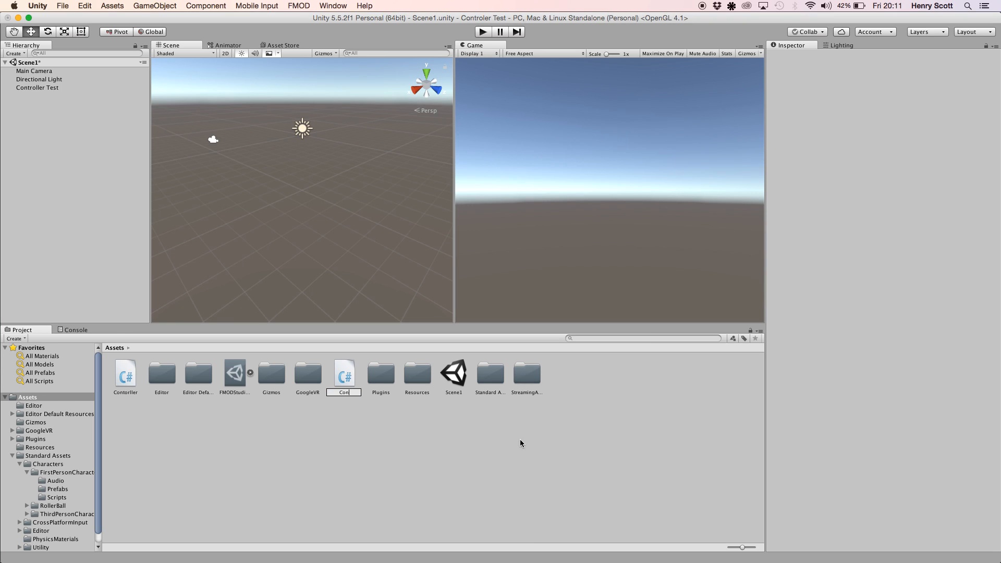
Name the script ControlerTwo and attach it to Controller Test
type("ControlerT")
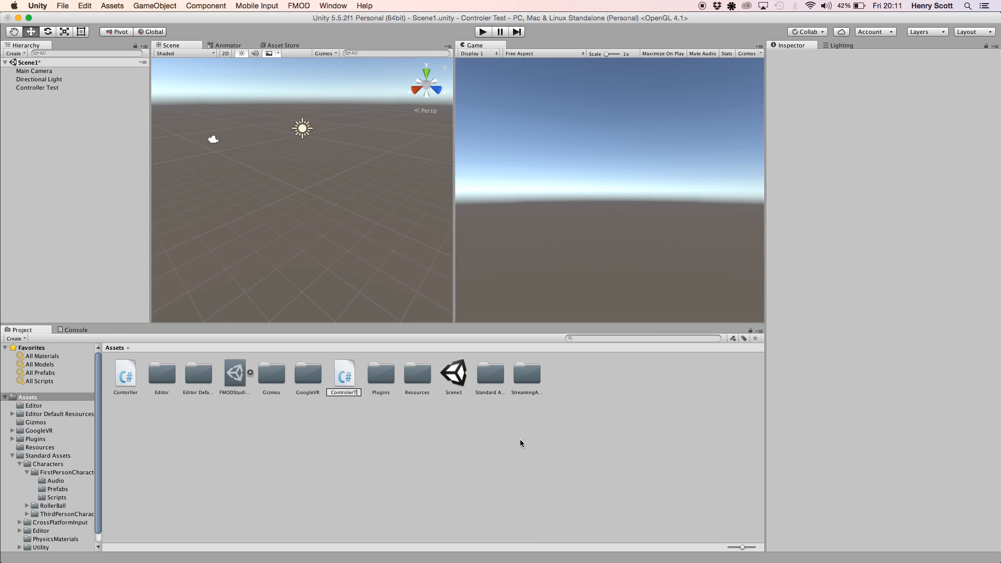
type("Two")
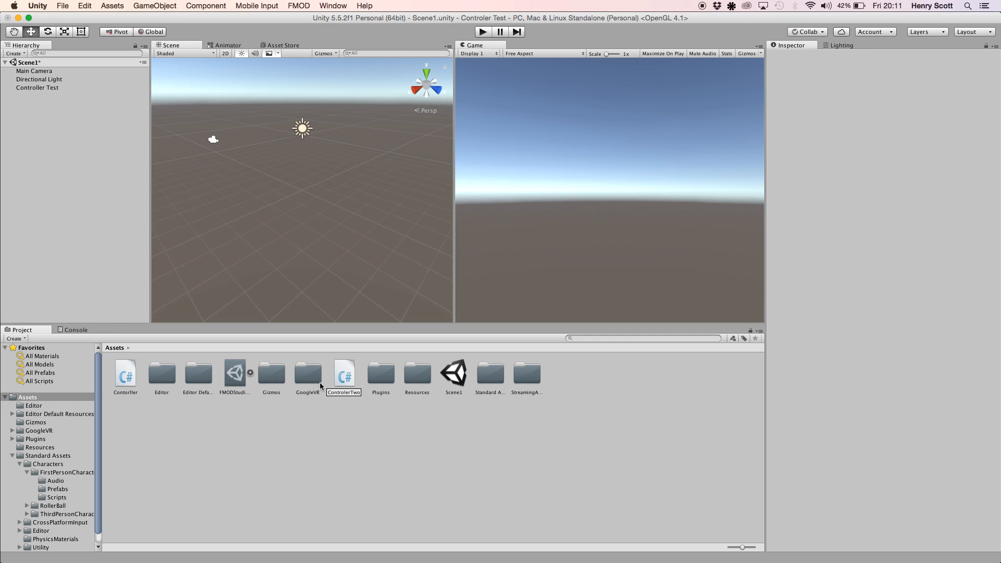
left_click(162, 376)
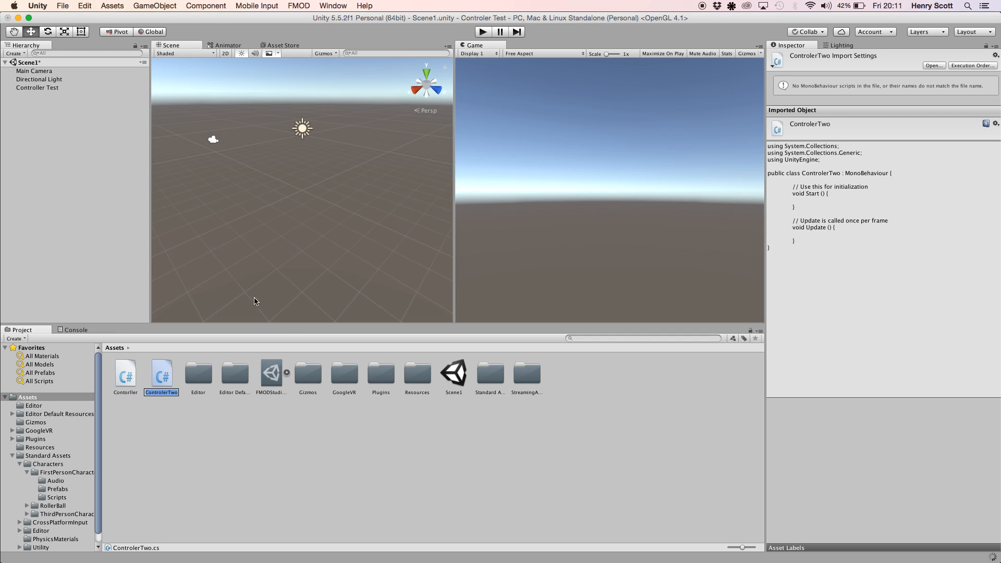
left_click(37, 87)
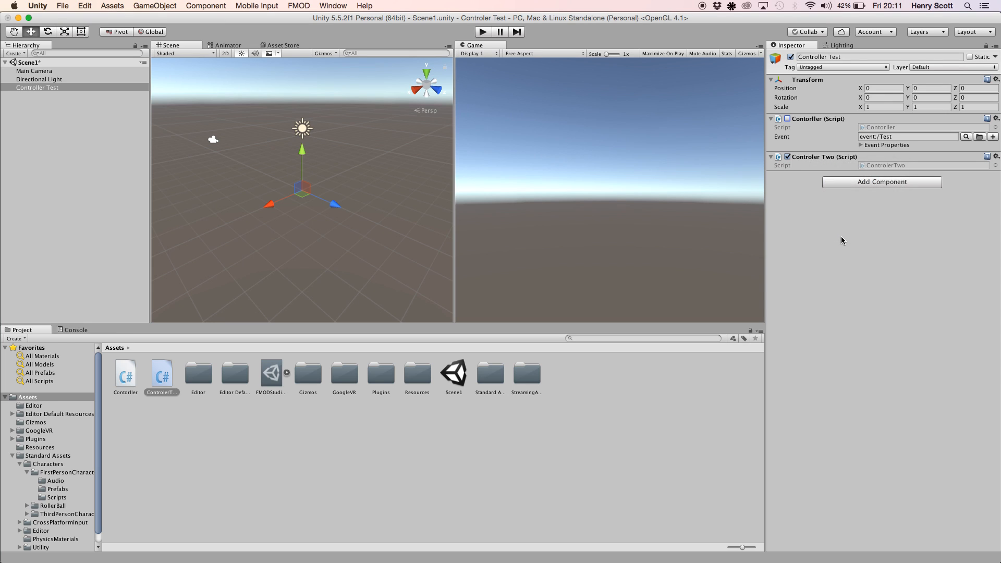
mouse_move(656, 223)
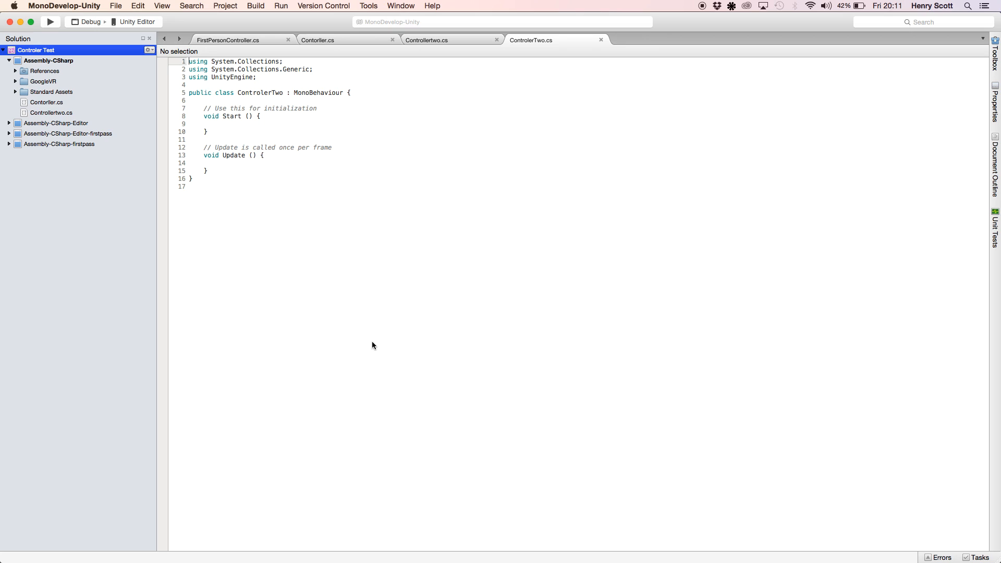
Replace Start/Update with EventRef, Audio and Pitch fields plus an Awake setup method
left_click(496, 39)
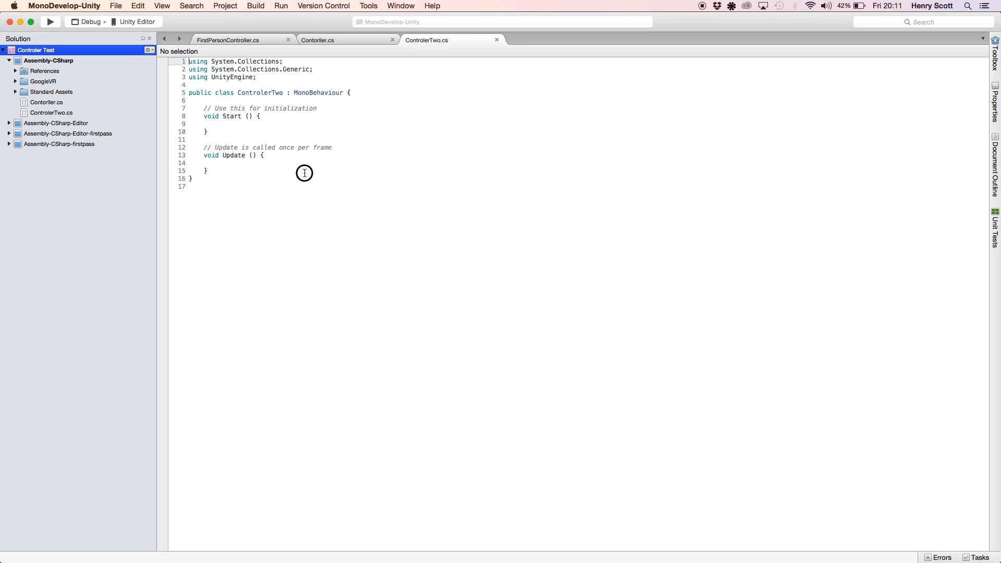
left_click_drag(199, 108, 208, 171)
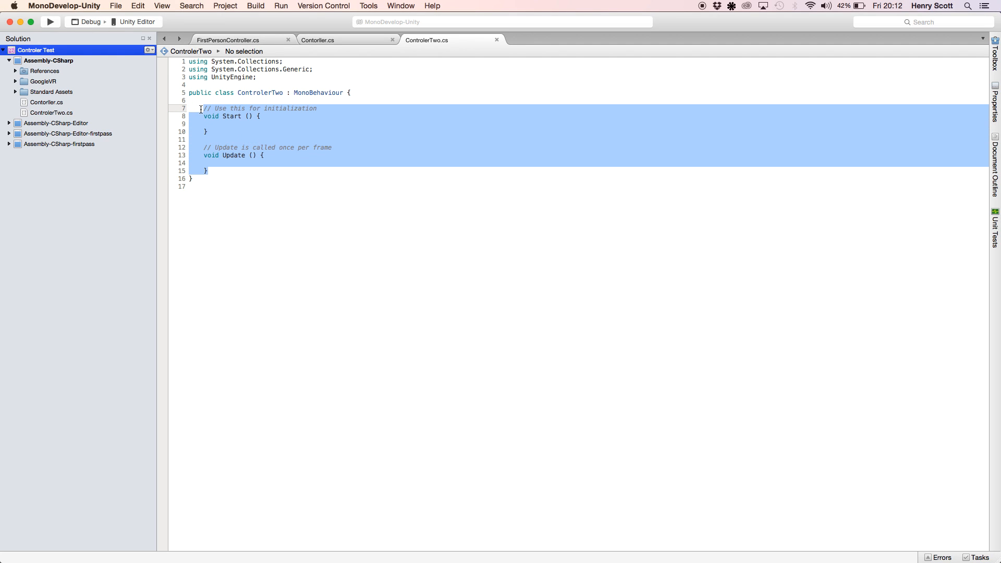
type("[FMODUnity.EventRef]")
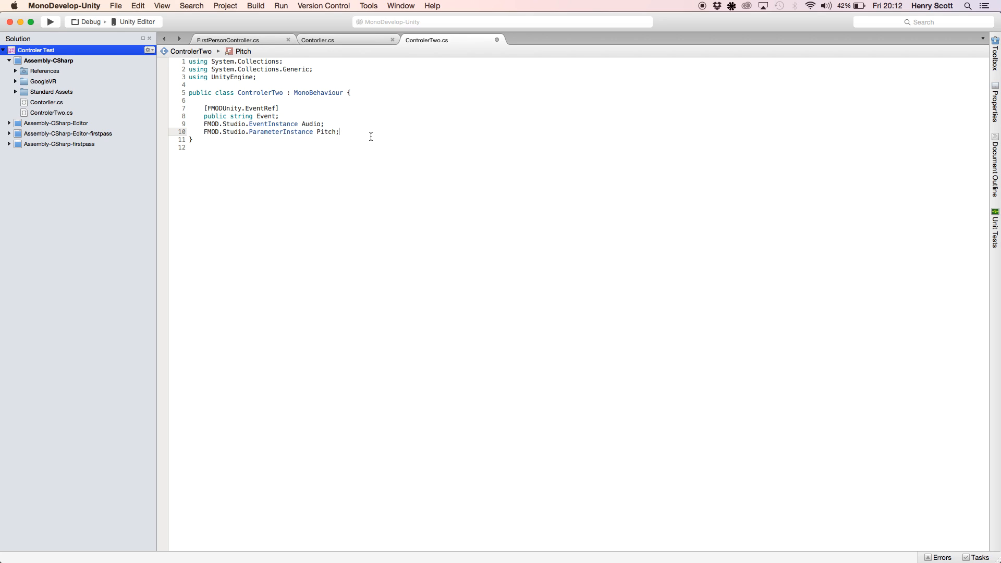
mouse_move(177, 111)
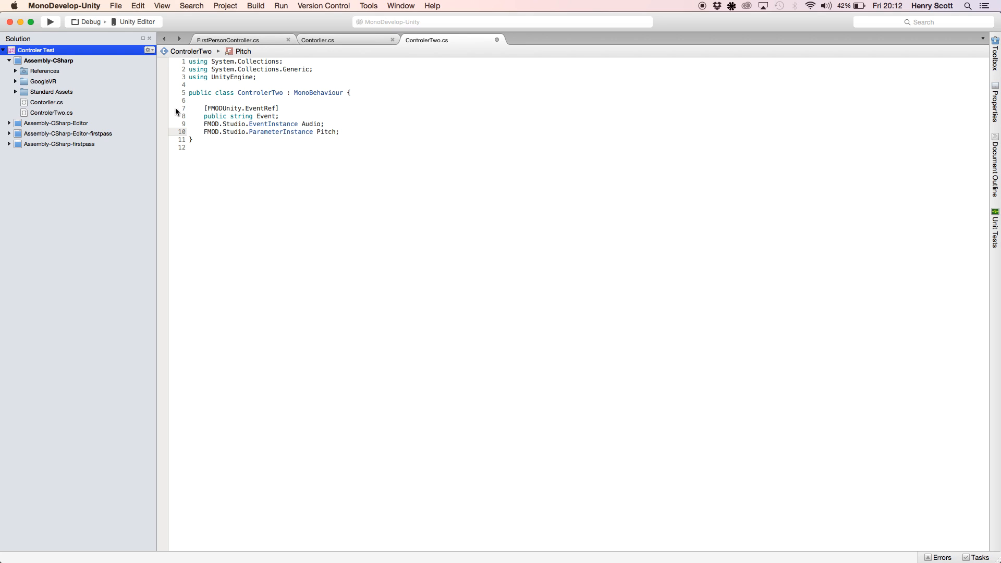
mouse_move(394, 144)
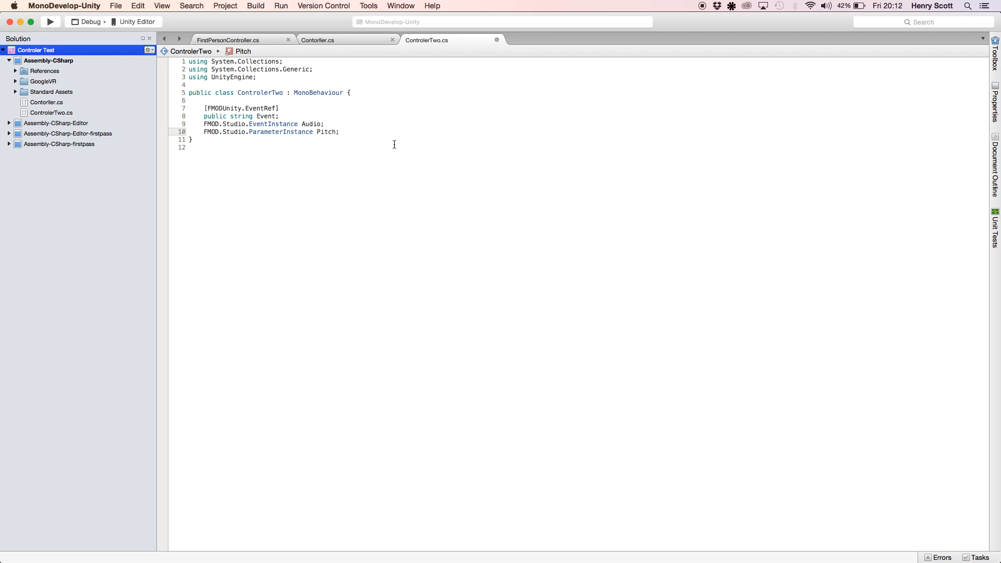
left_click(339, 132)
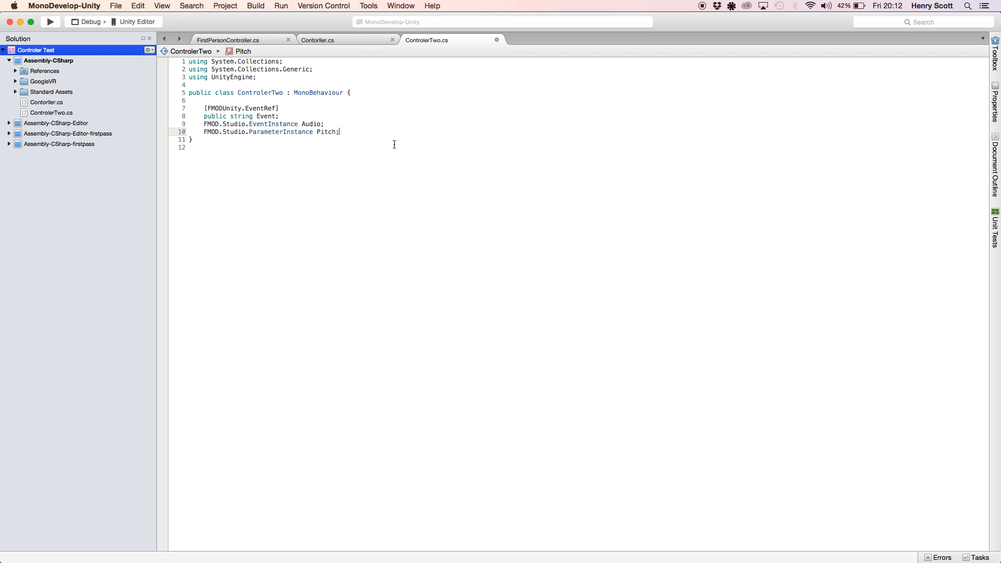
mouse_move(358, 136)
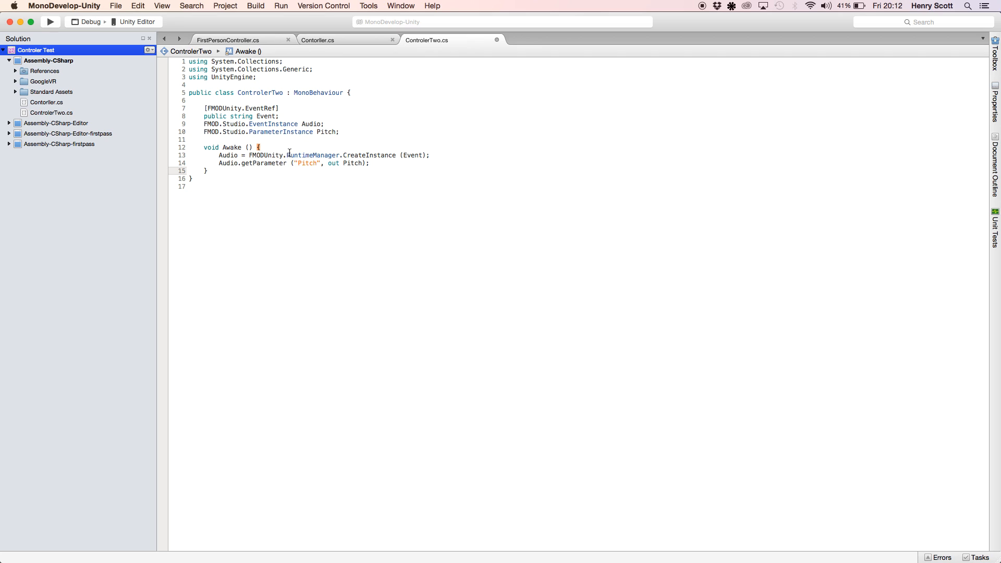
mouse_move(281, 132)
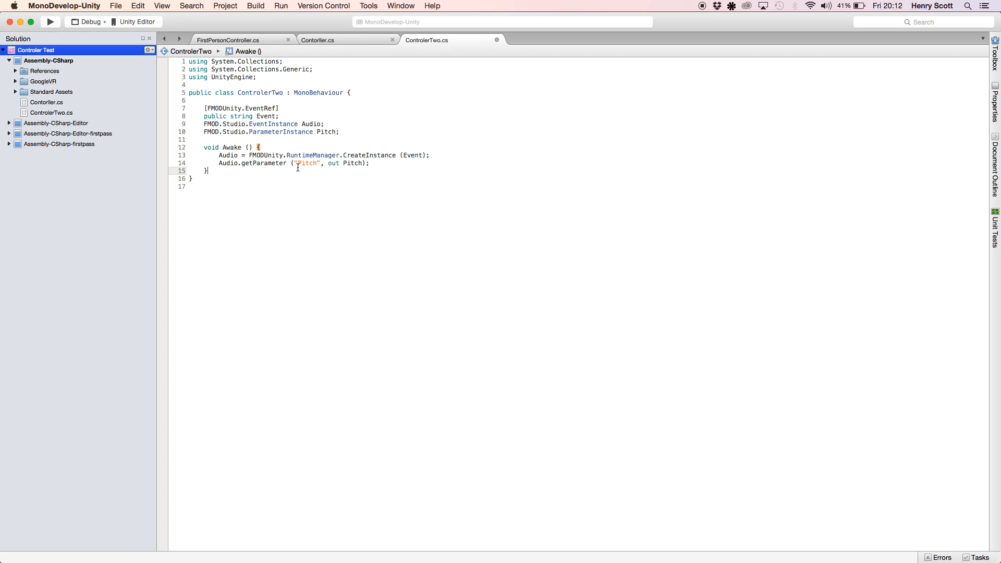
left_click(298, 166)
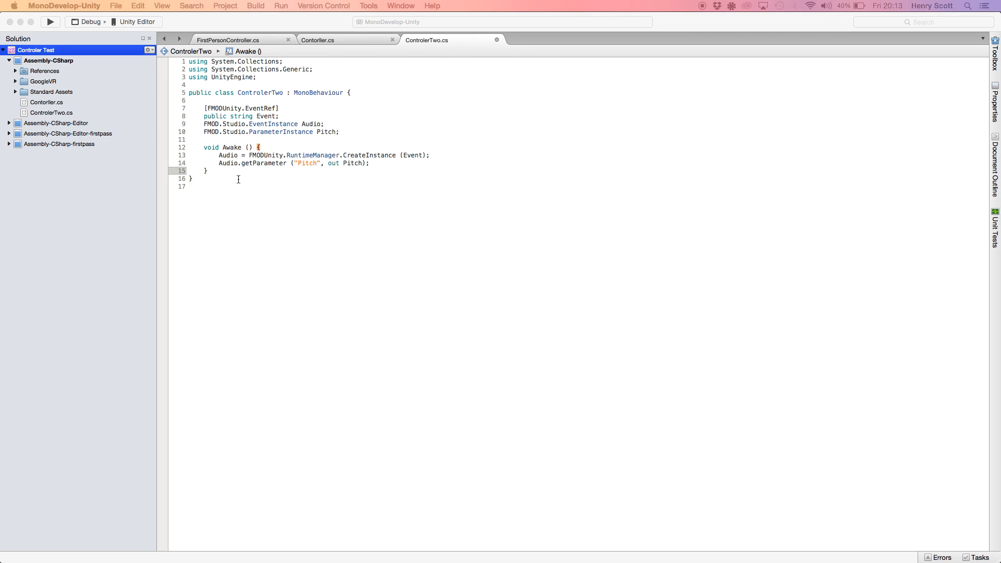
Add a Start method calling Audio.start() below Awake
key("Return")
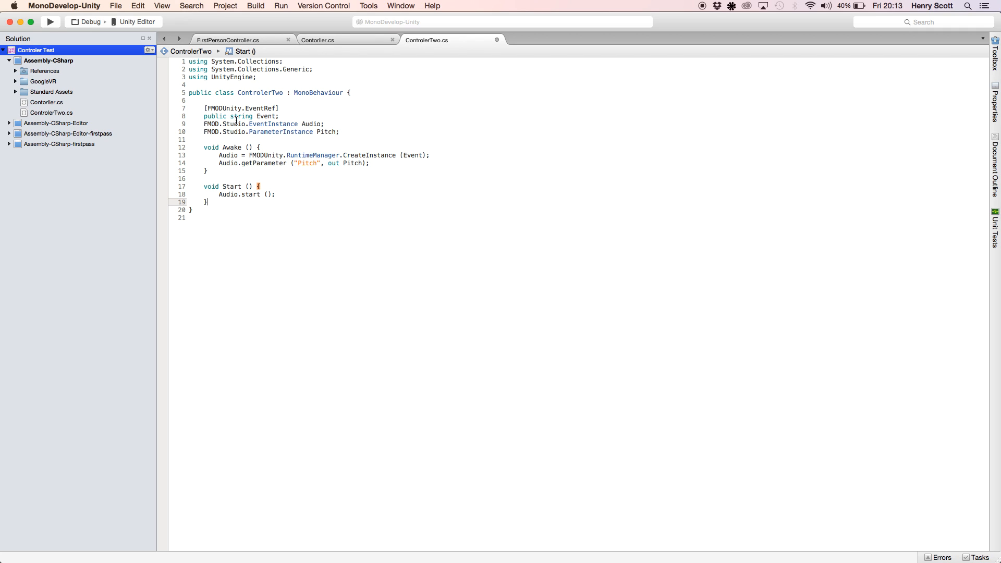
mouse_move(382, 210)
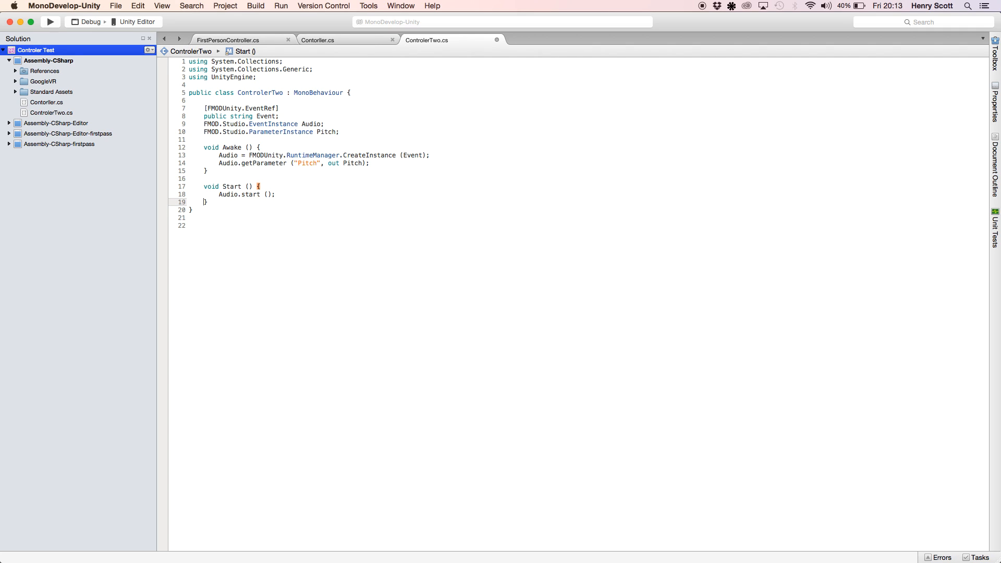
Write Update logging Input.GetAxis("Left Stick Y") and passing it to Pitch.setValue
type("void Update () {")
type("Debug.Log (Input.GetAxis (\"Left Stick Y\"));")
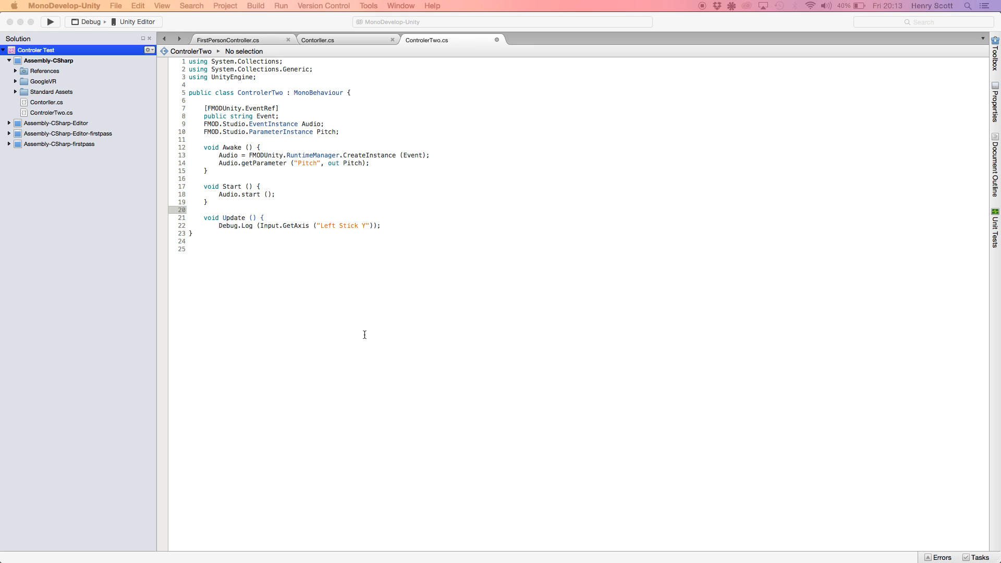
left_click(381, 226)
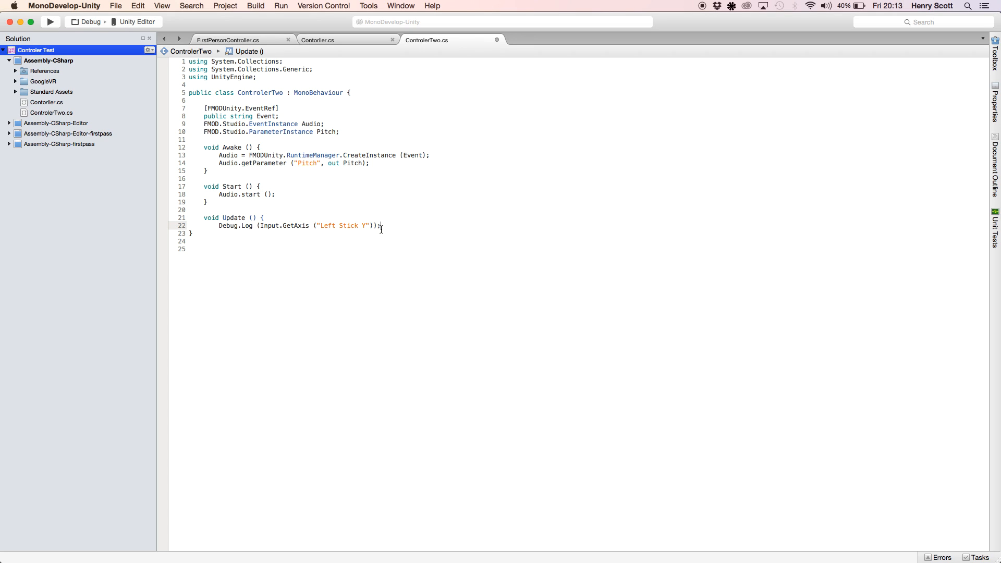
type("Pitch.setValue (Input.GetAxis (\"Left Stick Y\"));")
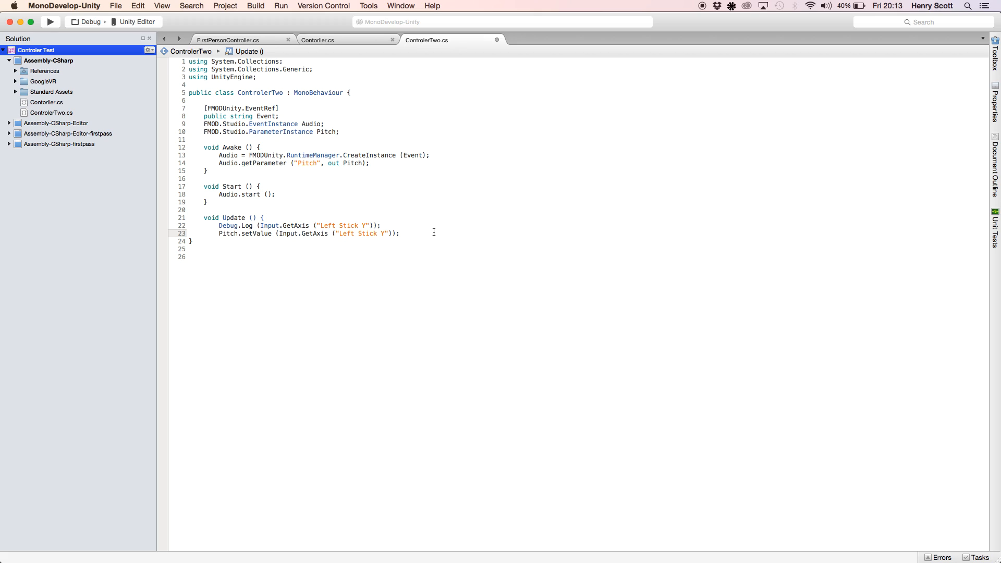
key("Return")
type("}")
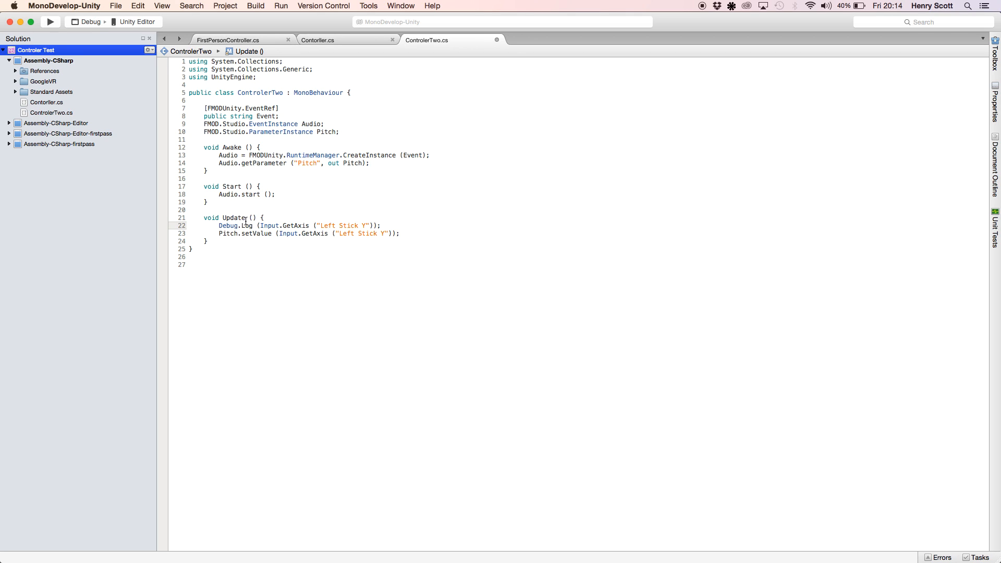
mouse_move(267, 225)
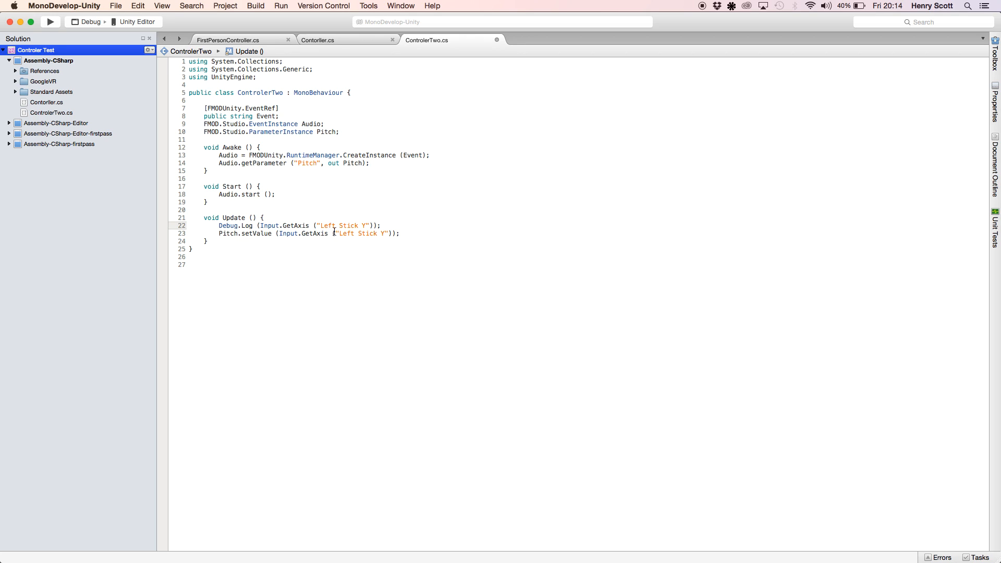
mouse_move(313, 222)
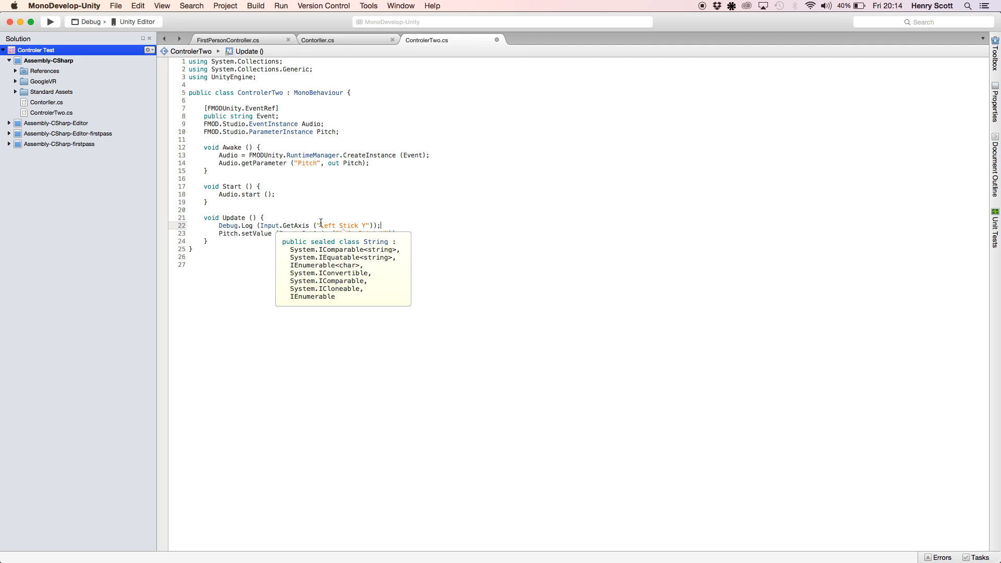
mouse_move(460, 174)
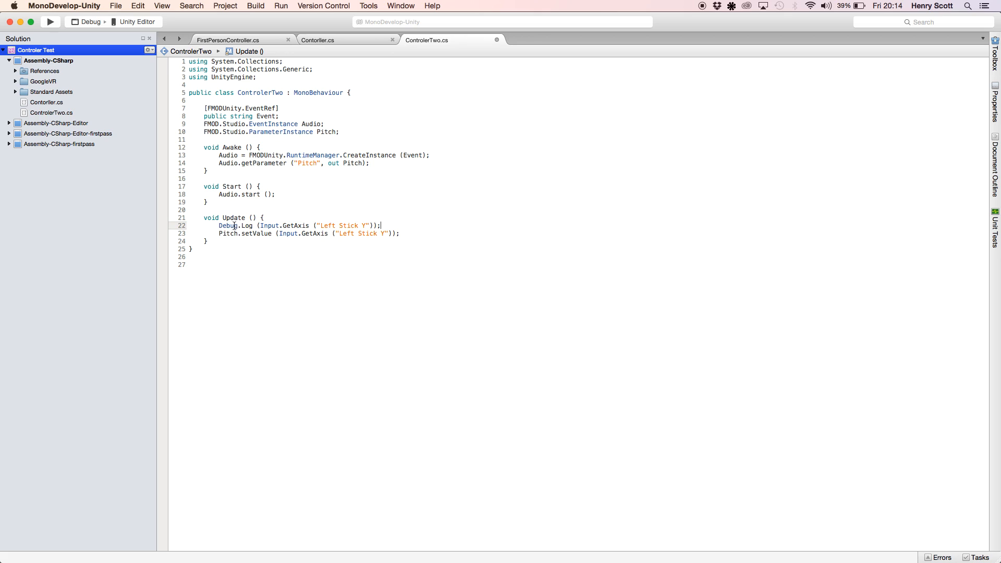
left_click(305, 247)
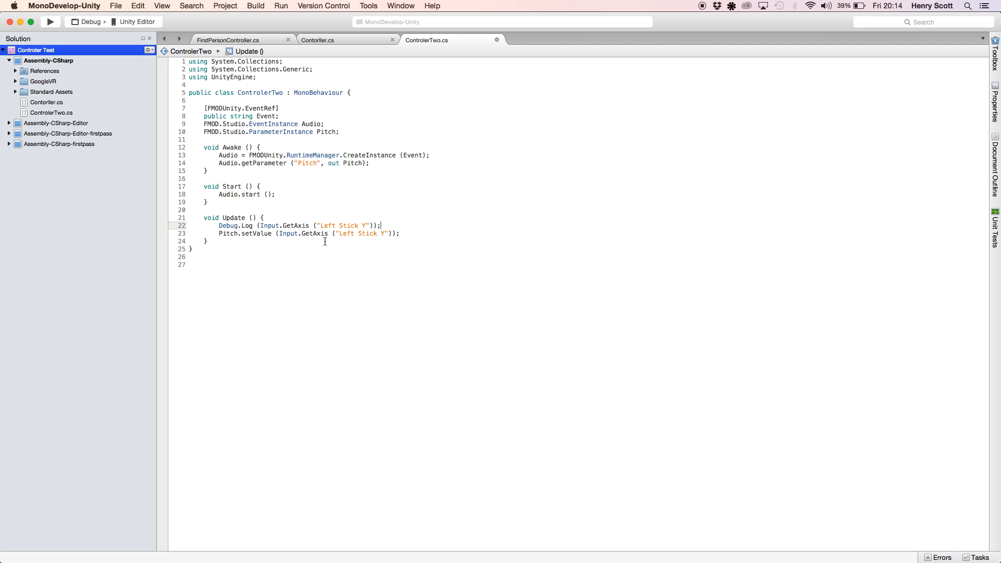
left_click(410, 233)
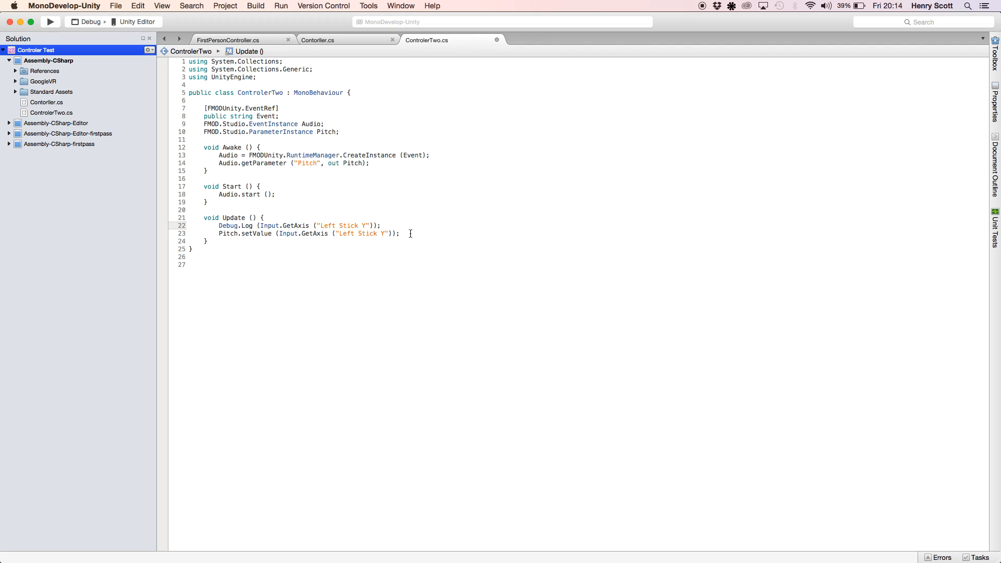
mouse_move(532, 404)
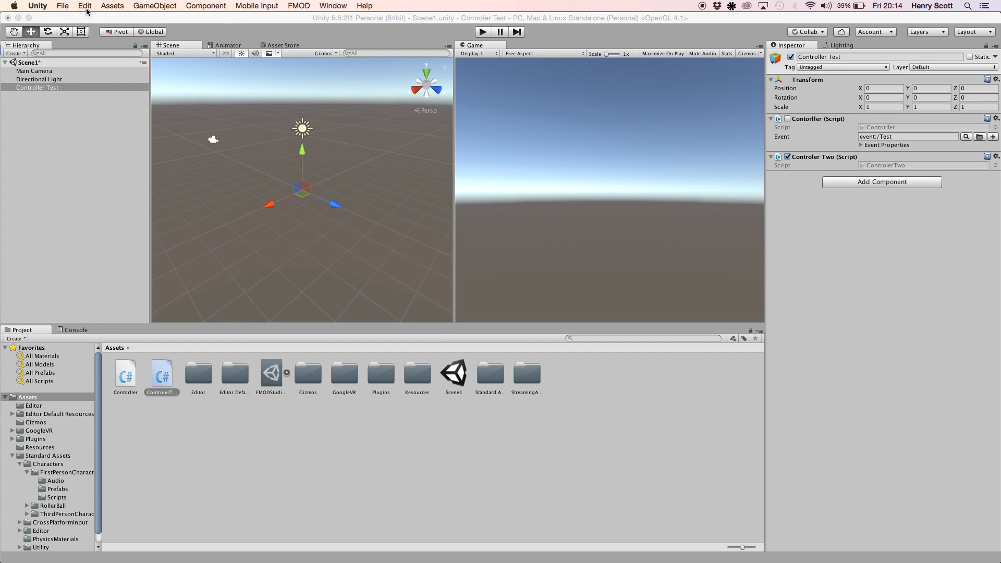
Reopen the Input settings to compare the Left Stick Y axis name
left_click(85, 6)
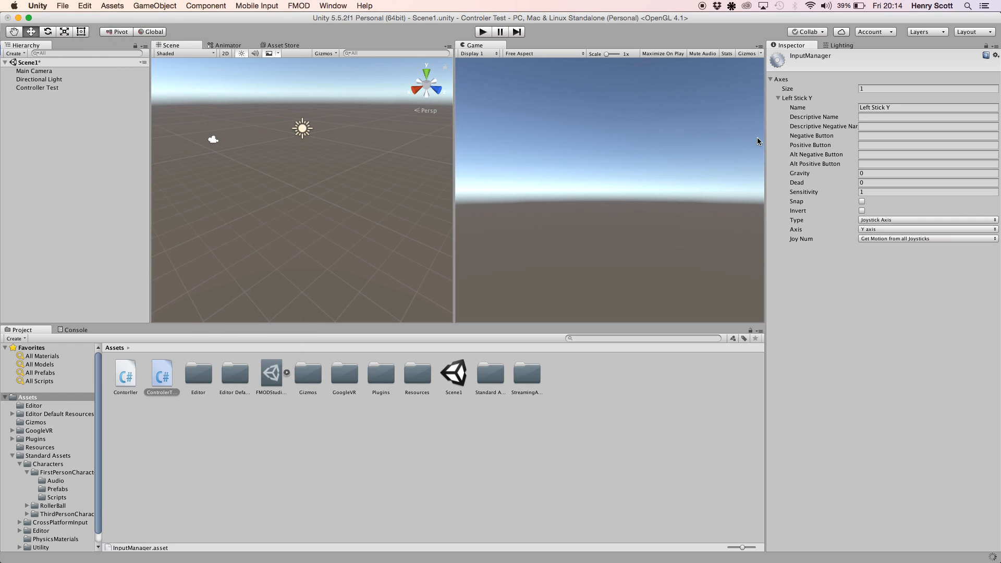
mouse_move(867, 243)
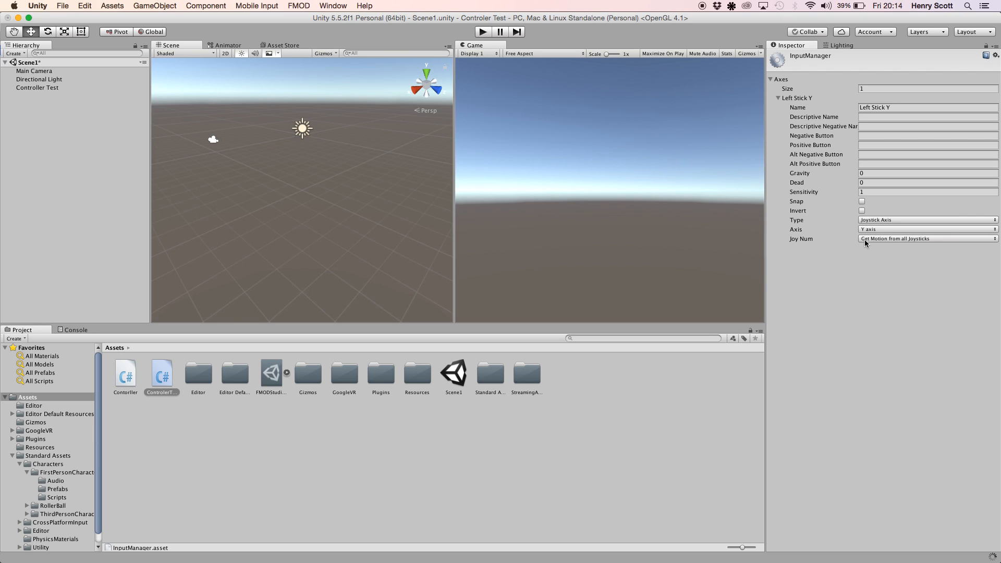
mouse_move(848, 230)
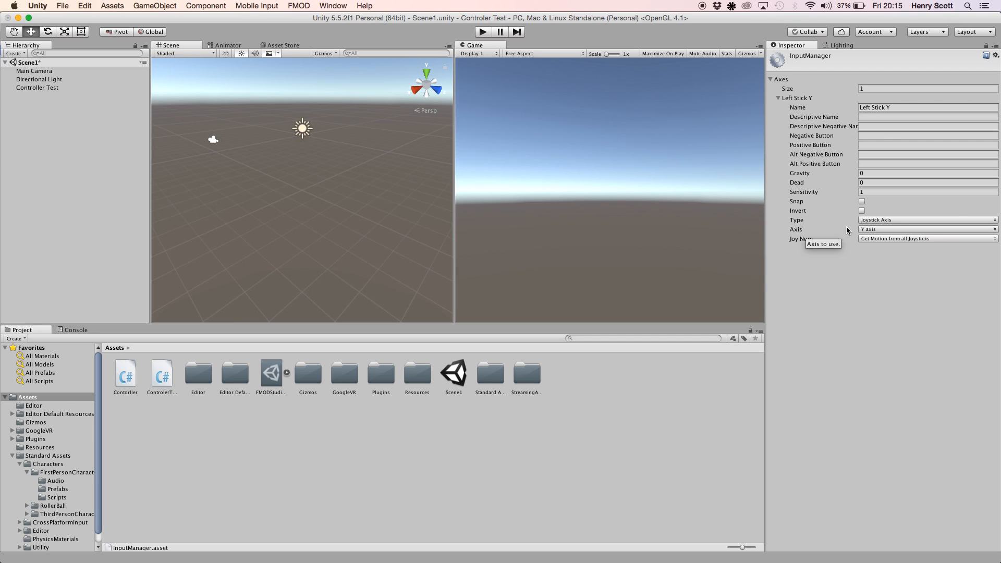
mouse_move(857, 228)
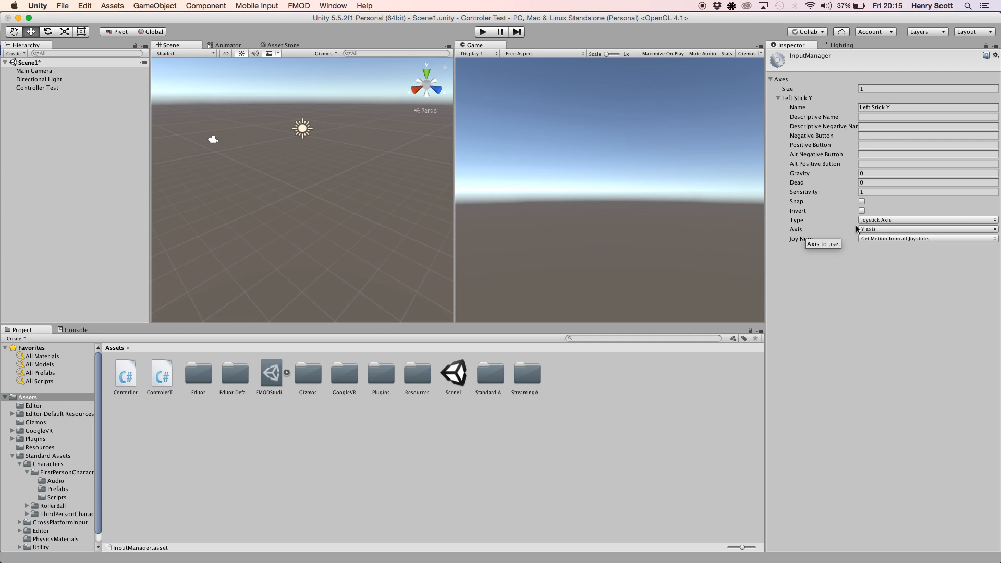
mouse_move(861, 311)
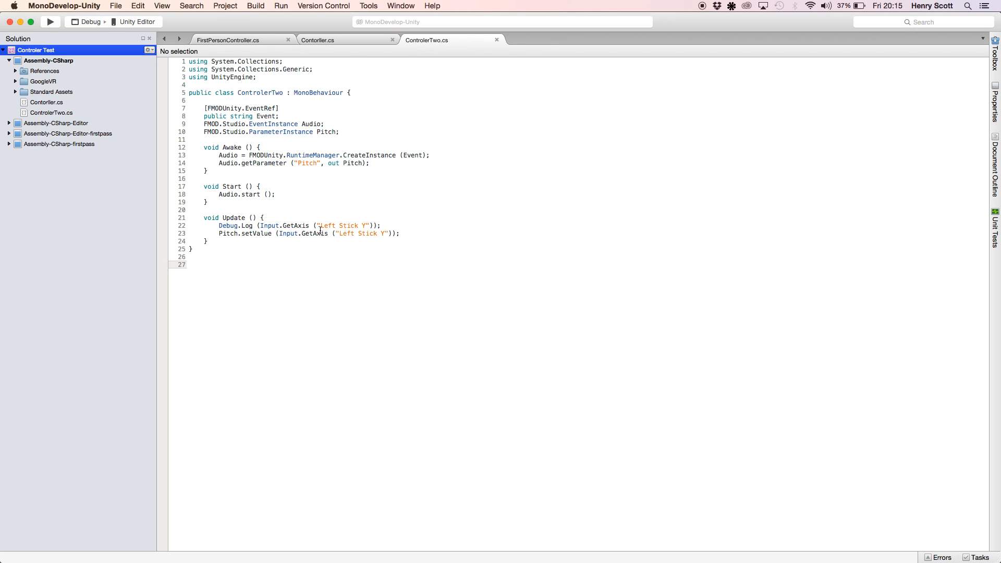
mouse_move(252, 209)
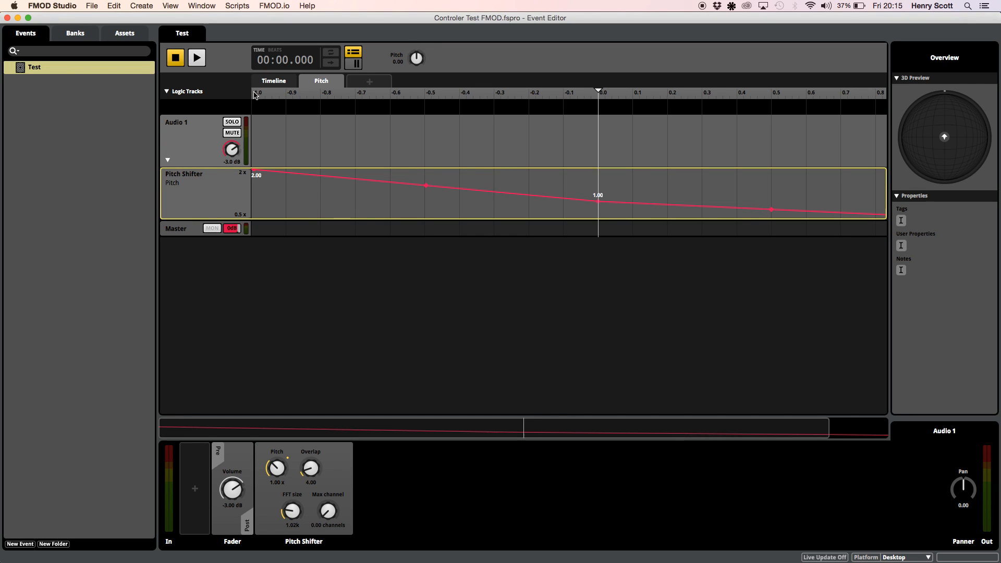
mouse_move(471, 222)
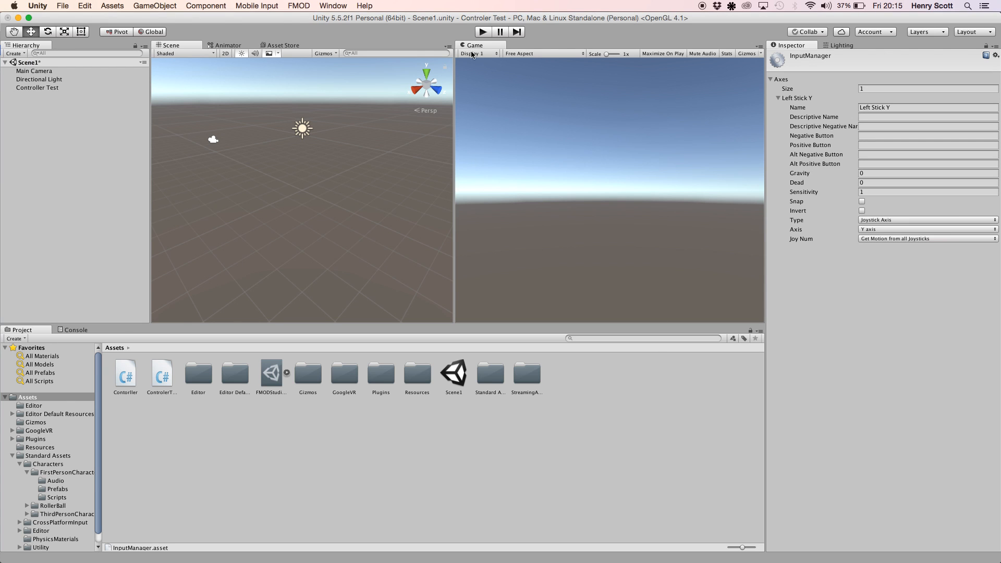
Select the Controller Test object, check Controler Two is enabled, and clear the Console error
left_click(38, 87)
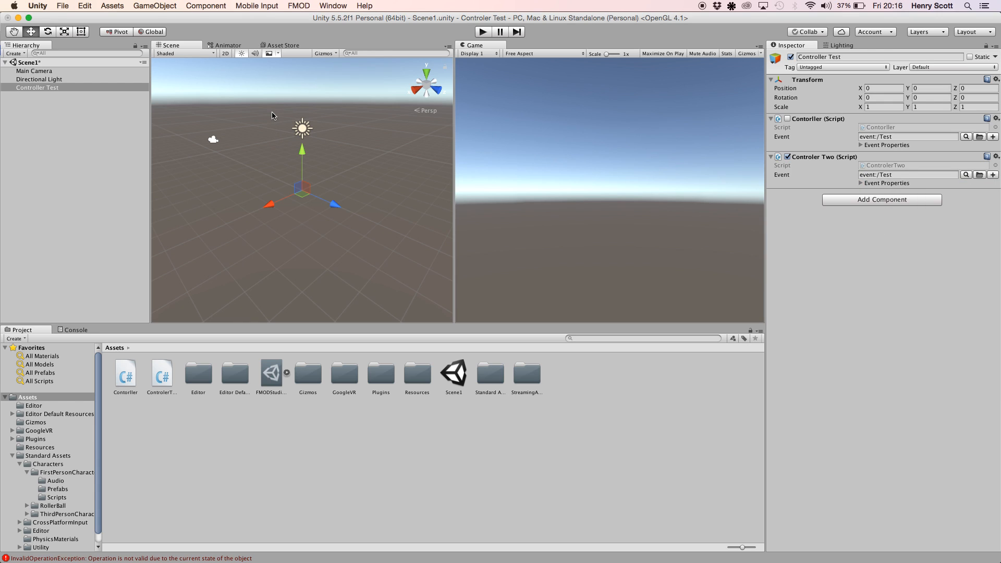
left_click(75, 330)
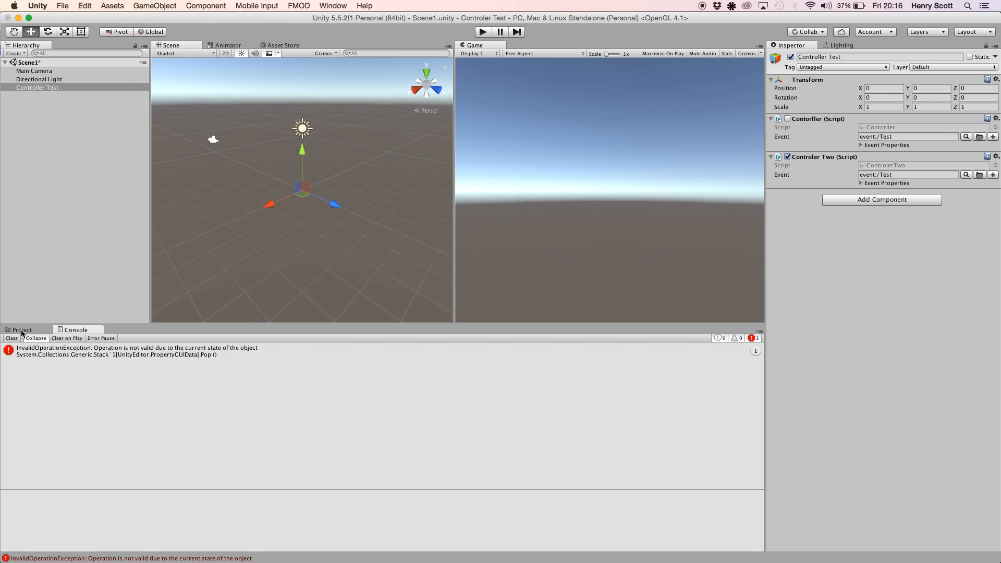
left_click(11, 338)
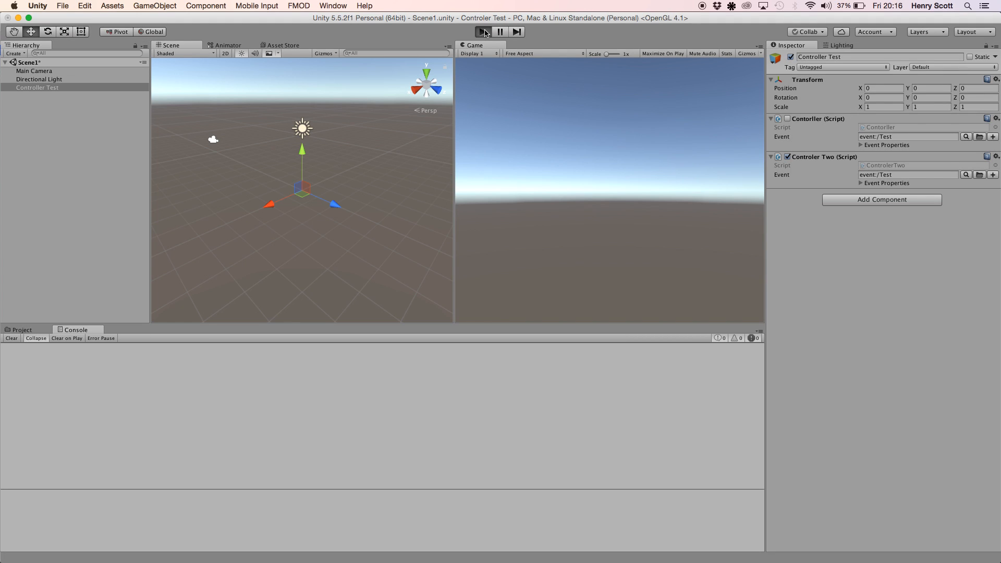
Play-test the left stick, then scroll the Console's Left Stick Y logs from -1 to 1
left_click(482, 31)
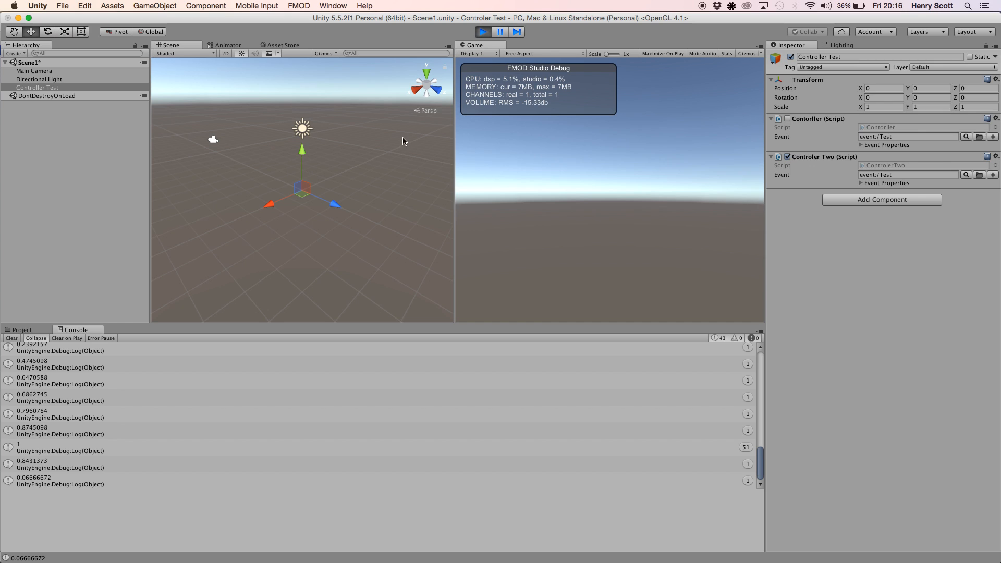
left_click(483, 32)
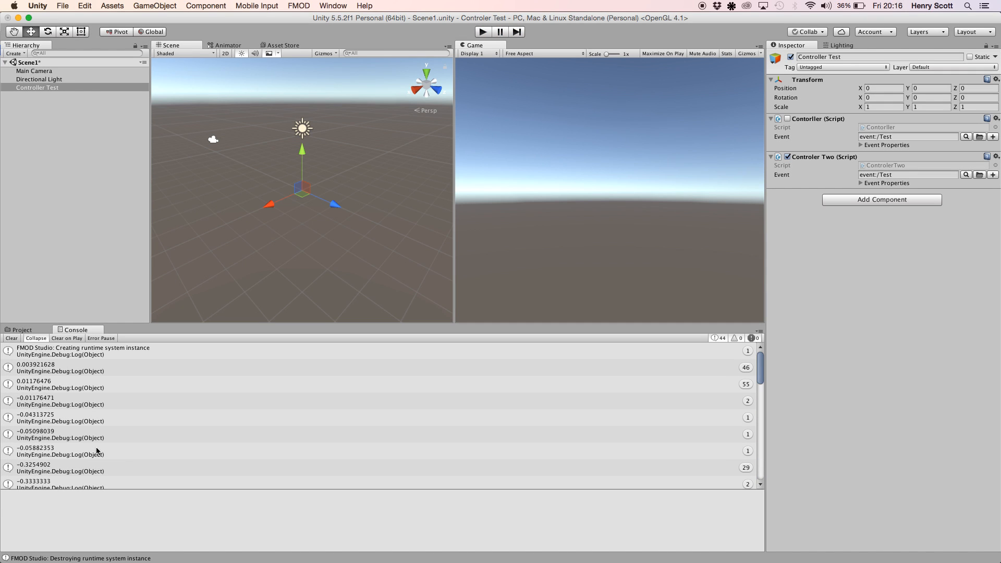
scroll("down", 3)
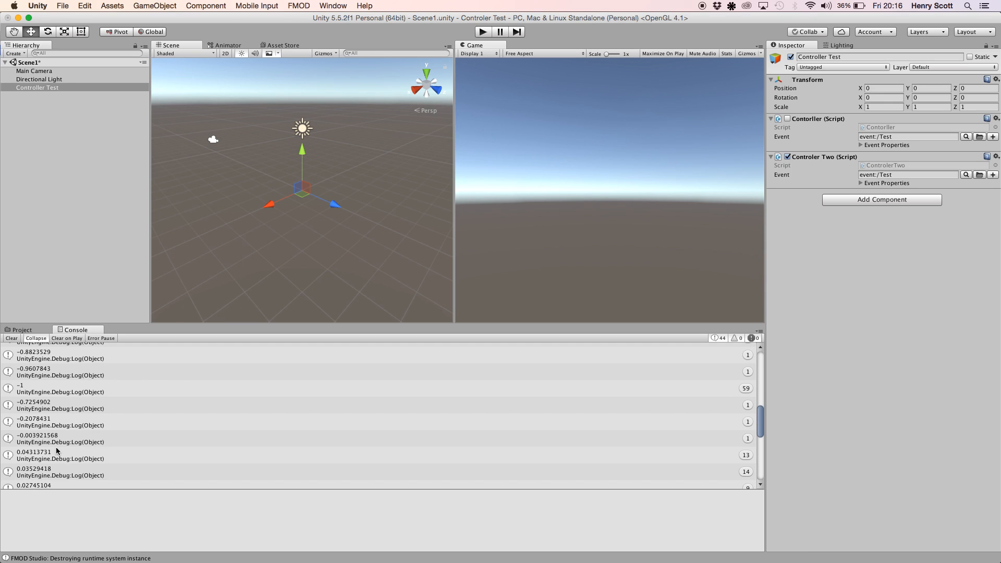
scroll("down", 3)
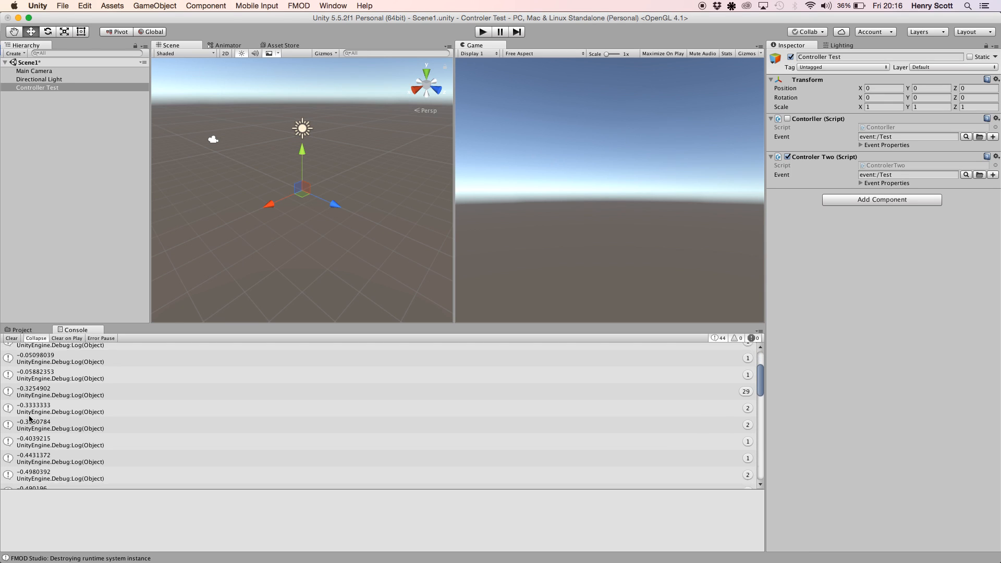
scroll("down", 3)
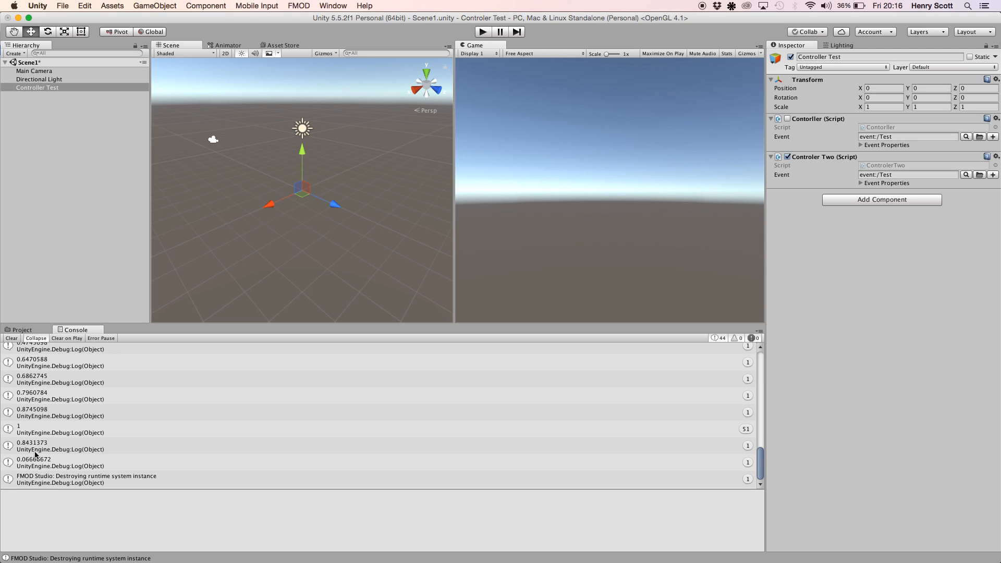
mouse_move(72, 383)
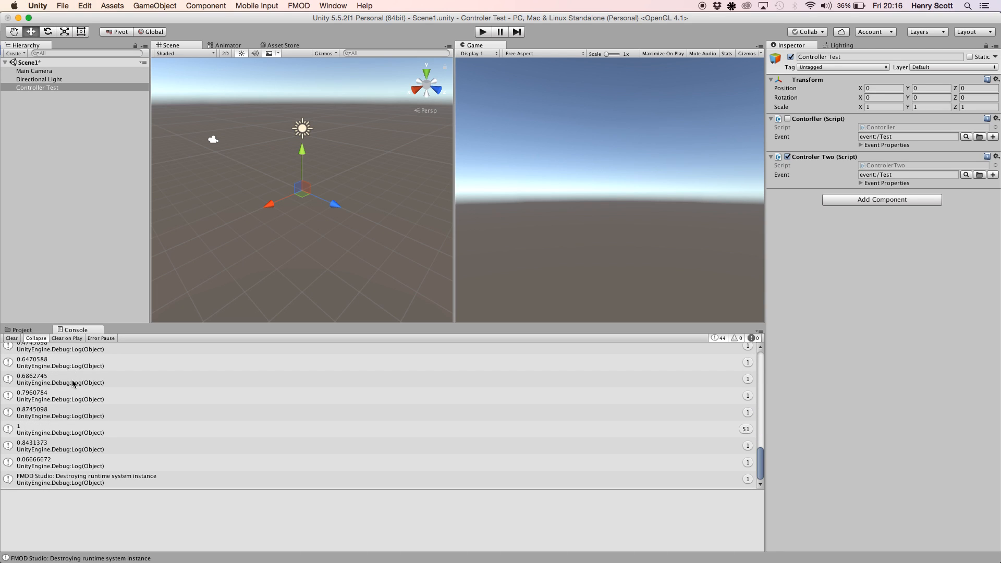
mouse_move(21, 435)
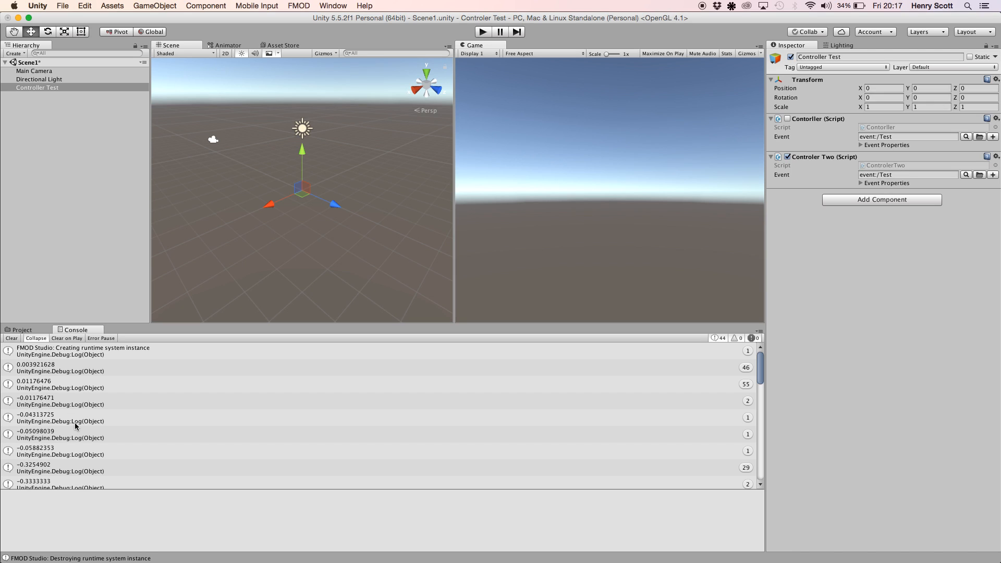
mouse_move(66, 423)
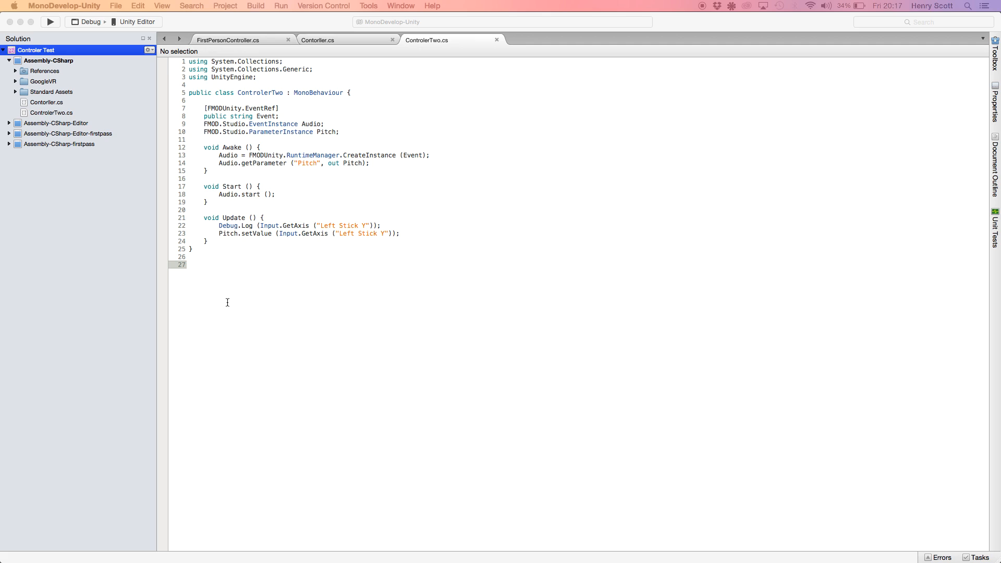
Wrap Pitch.setValue in if (Left Stick Y <= -0.1f || >= 0.1f), else Pitch.setValue(0f)
left_click(219, 226)
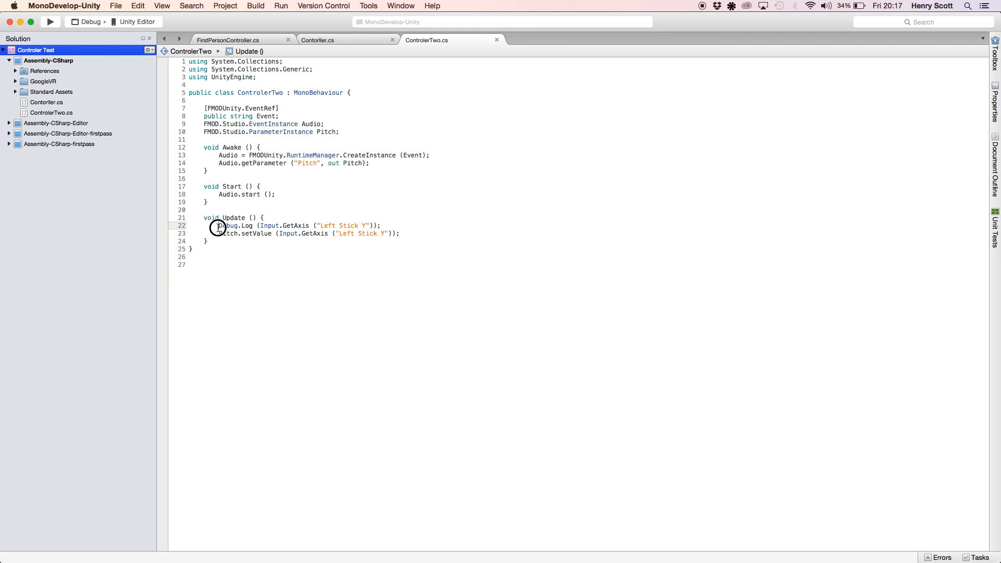
type("if (Input.GetAxis (\"Left Stick Y\") <= -0.1f || Input.GetAxis (\"Left Stick Y\") >= 0.1f)")
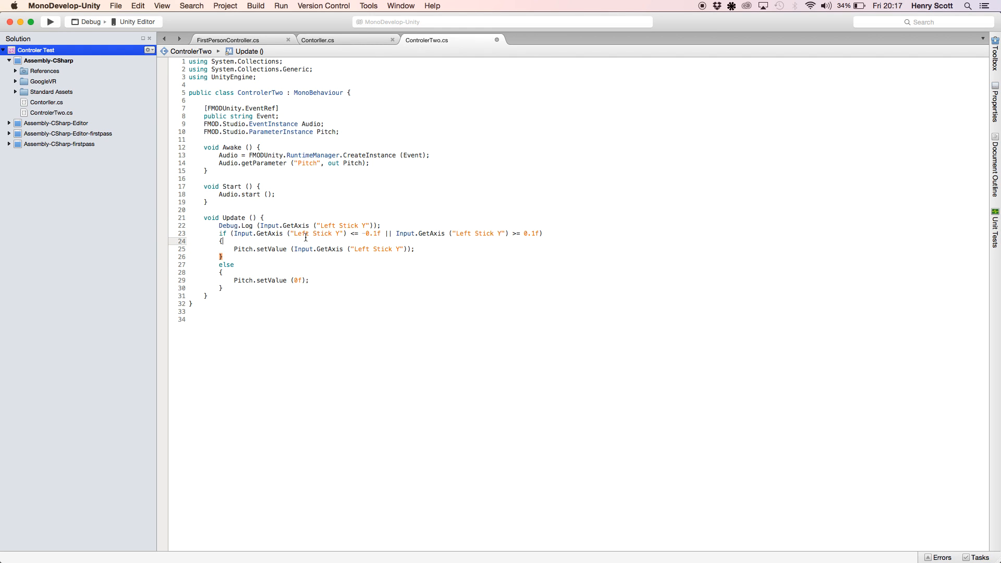
mouse_move(260, 235)
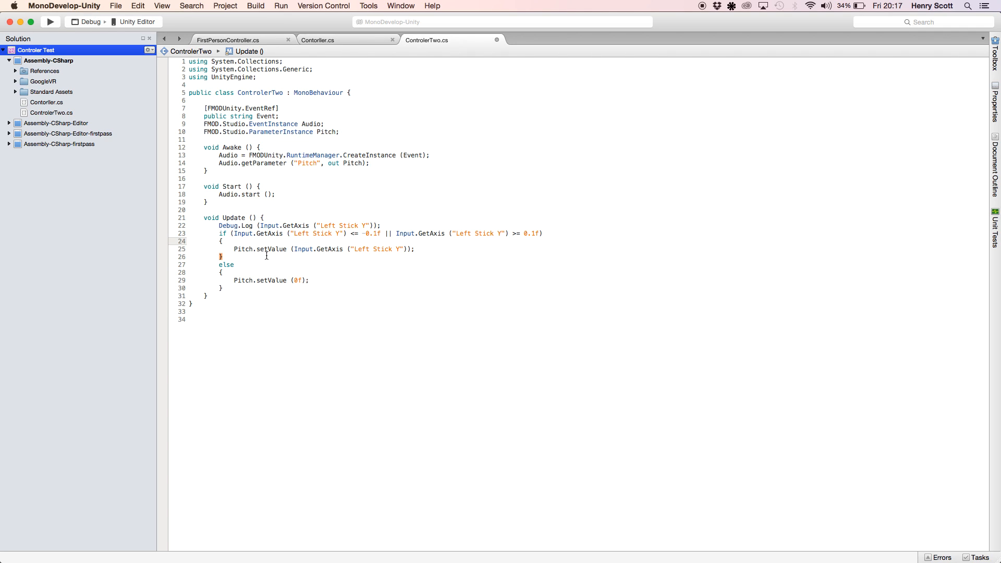
mouse_move(224, 109)
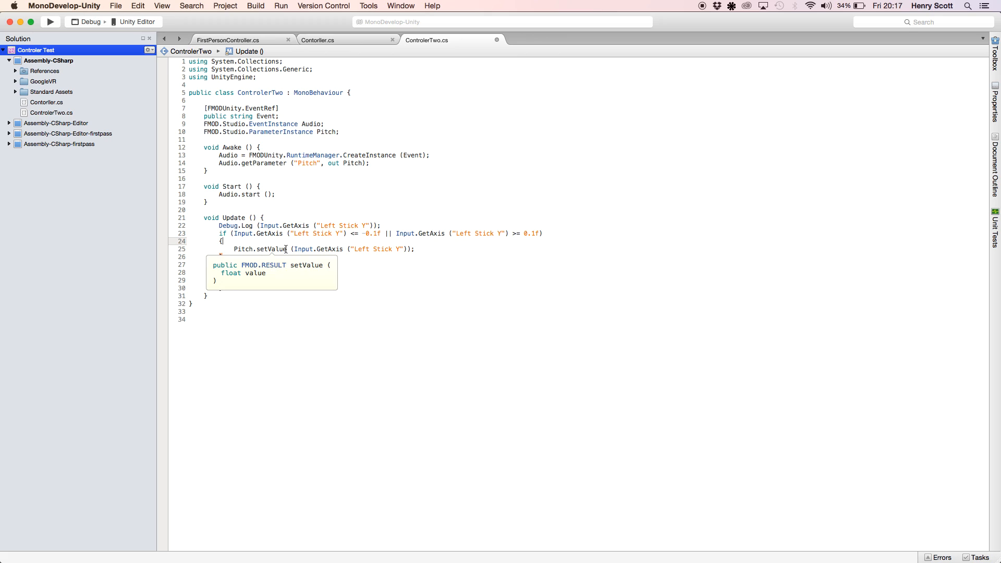
type("else")
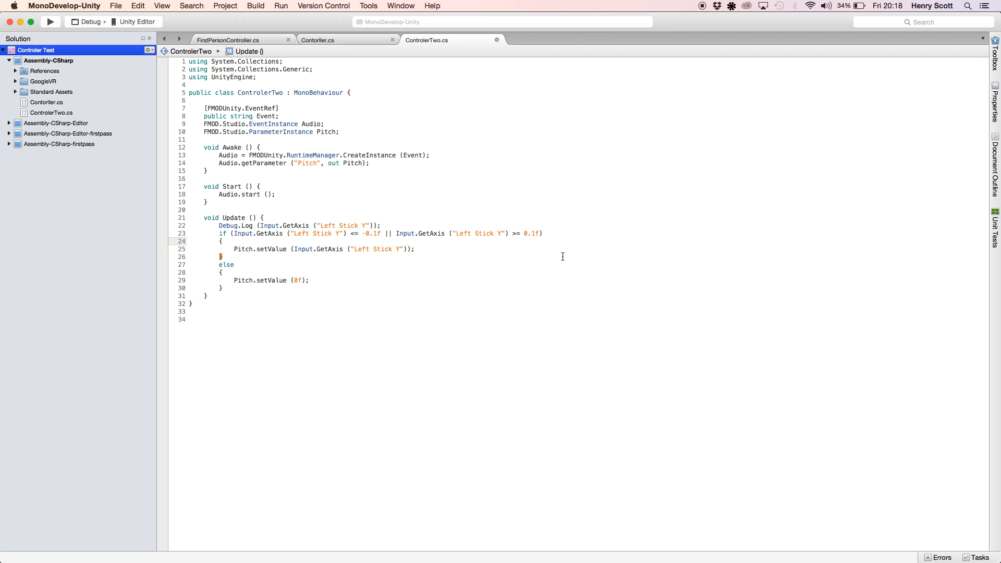
mouse_move(255, 282)
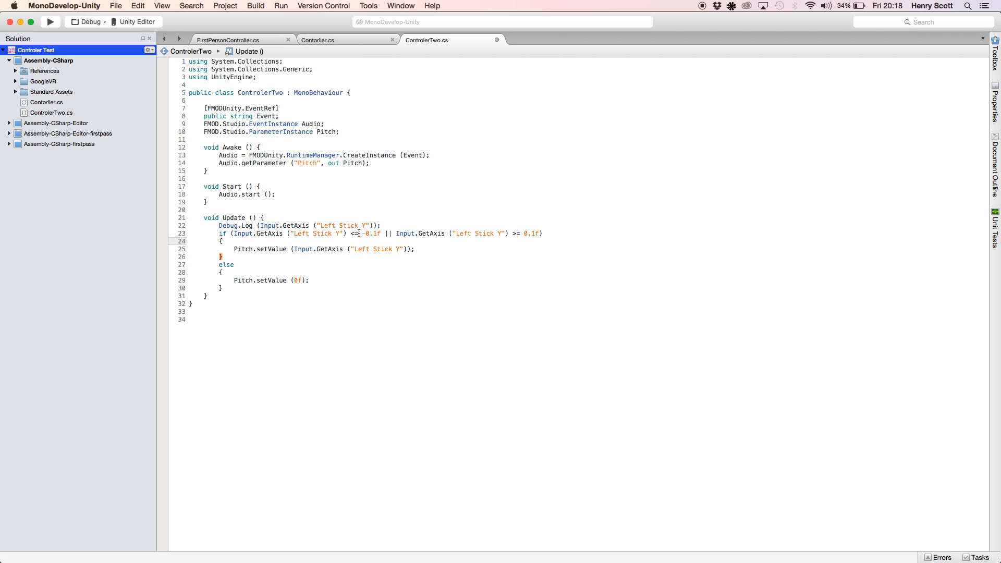
mouse_move(386, 233)
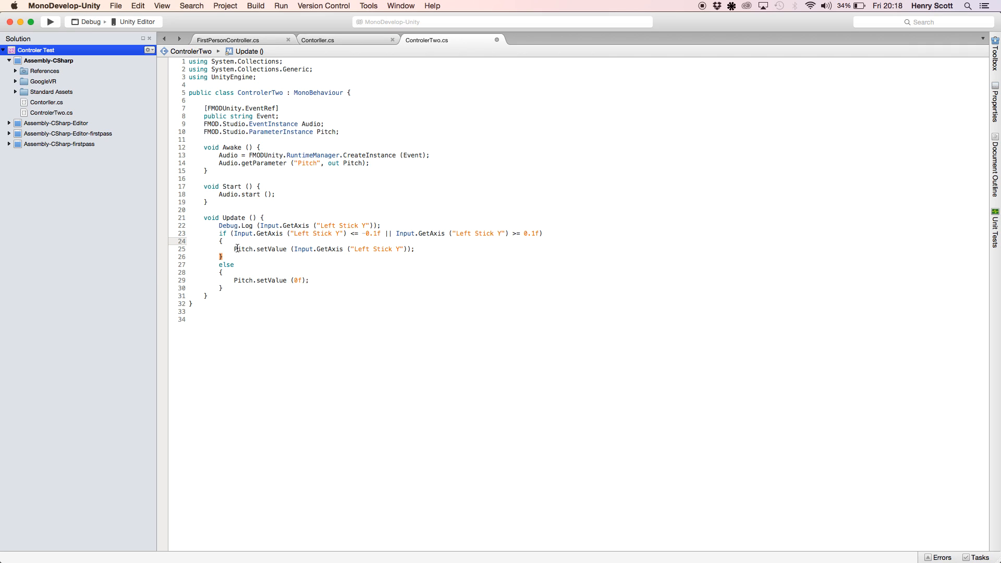
mouse_move(384, 251)
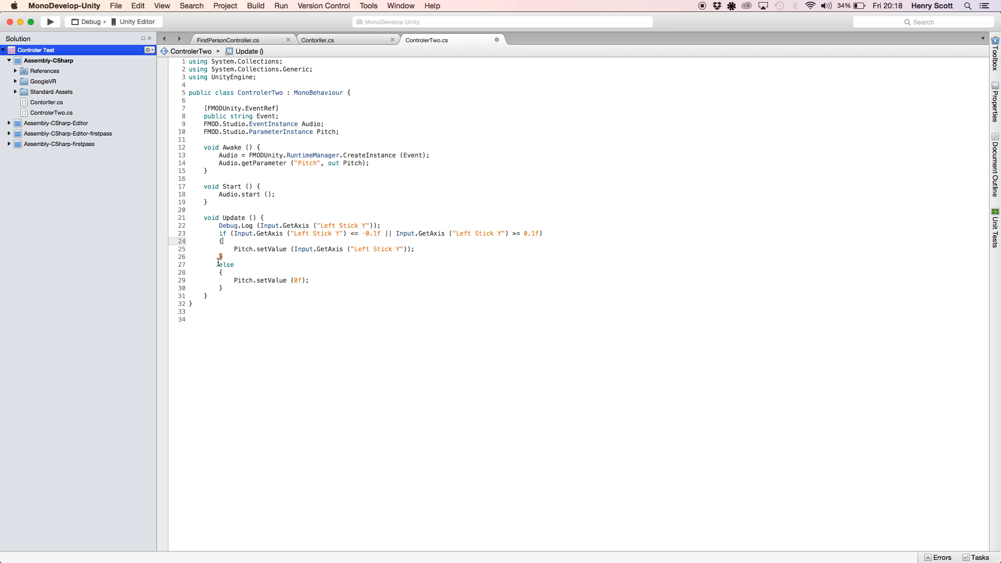
left_click(374, 225)
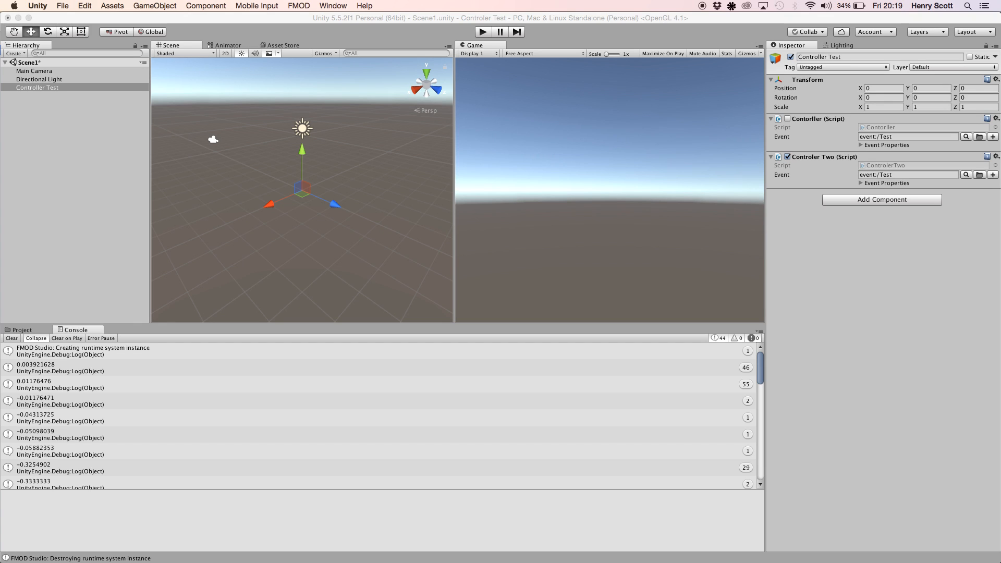
Run a first play test of the ±0.1 dead-zone script, then stop it
left_click(11, 338)
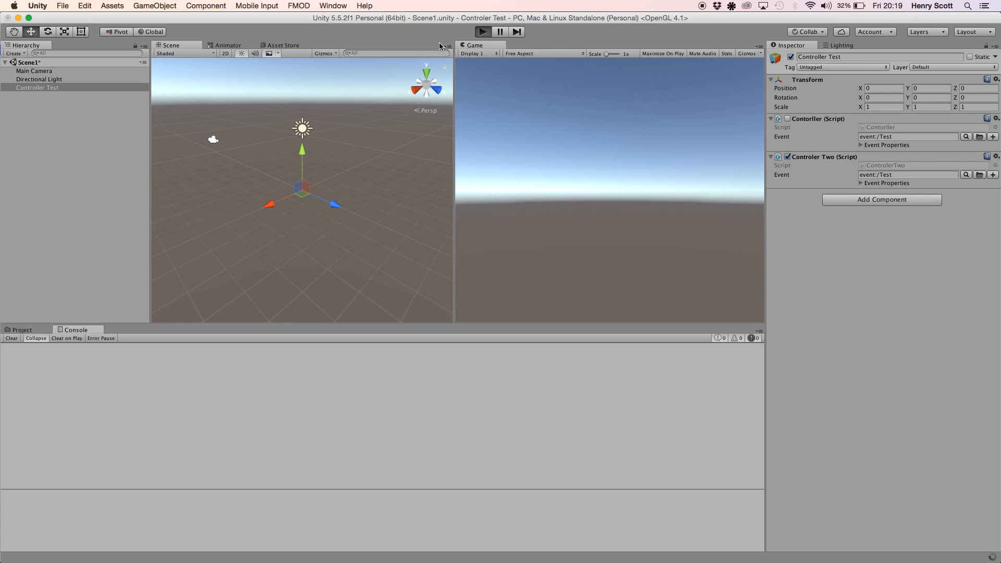
left_click(482, 31)
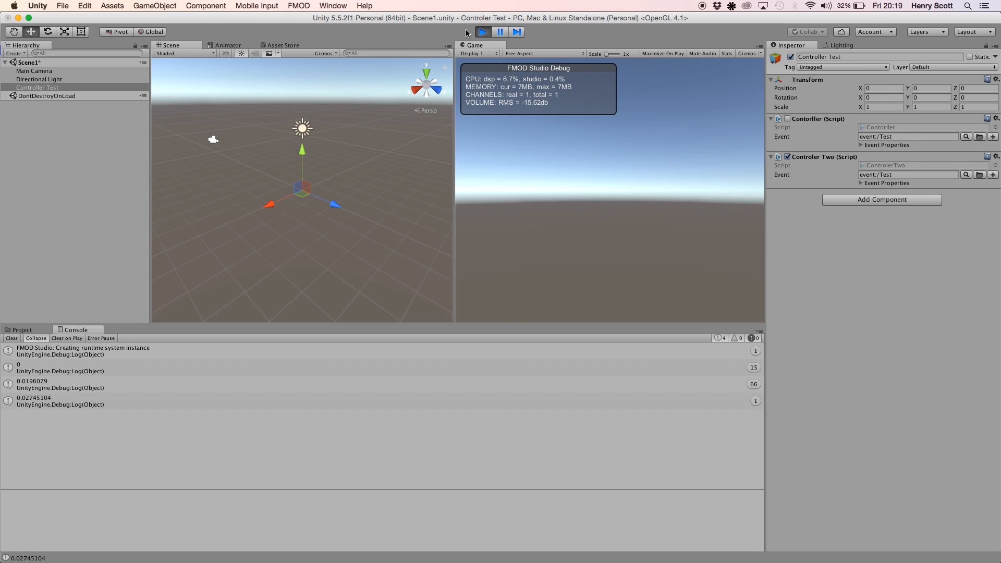
left_click(482, 31)
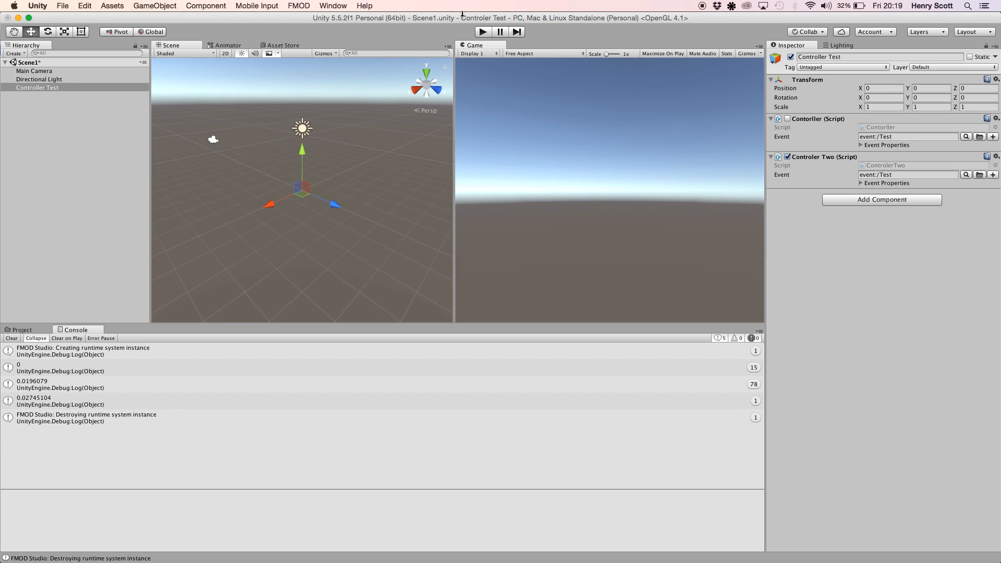
mouse_move(429, 45)
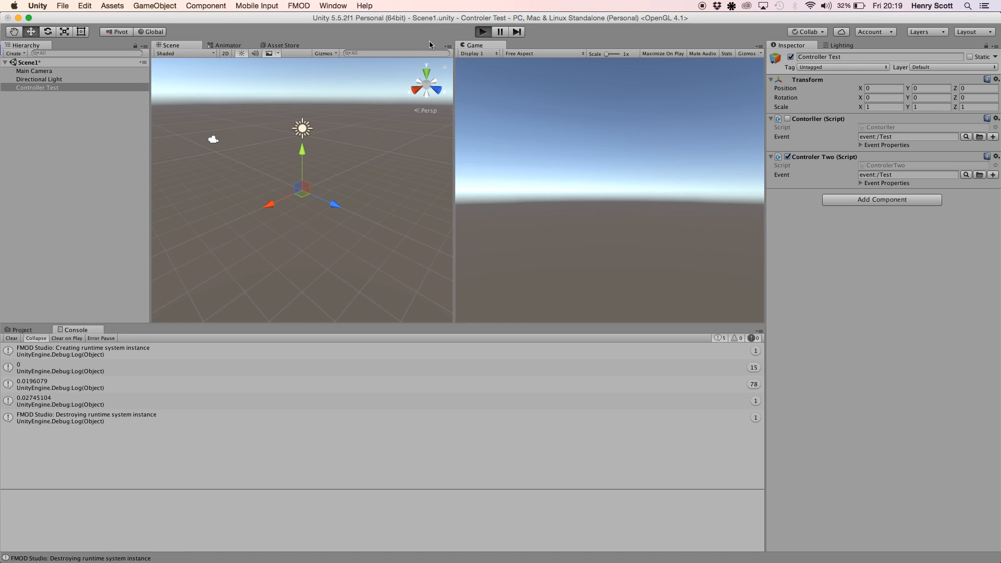
Run the test again, dismiss the low disk space warning, stop, and review the Console logs
left_click(481, 31)
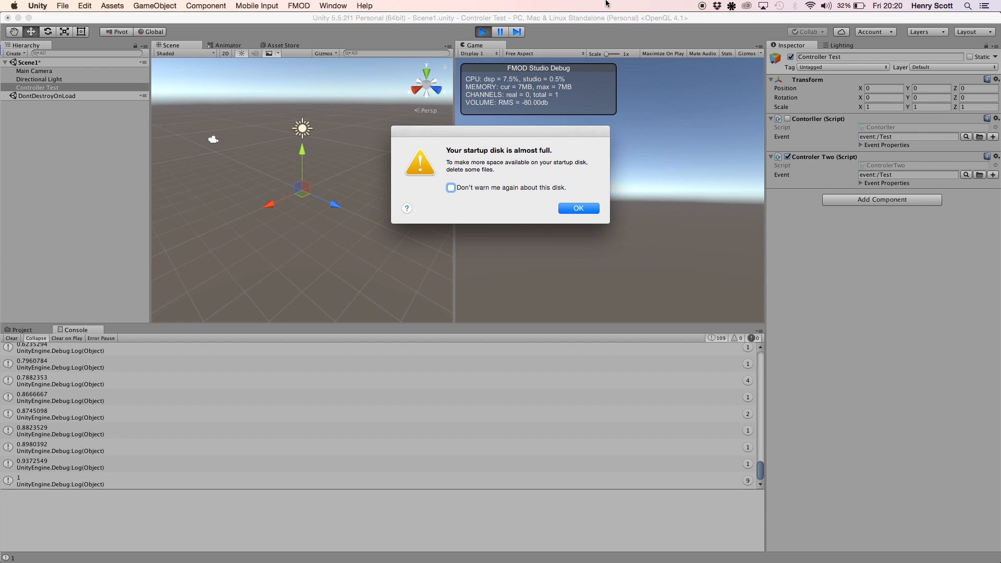
left_click(577, 208)
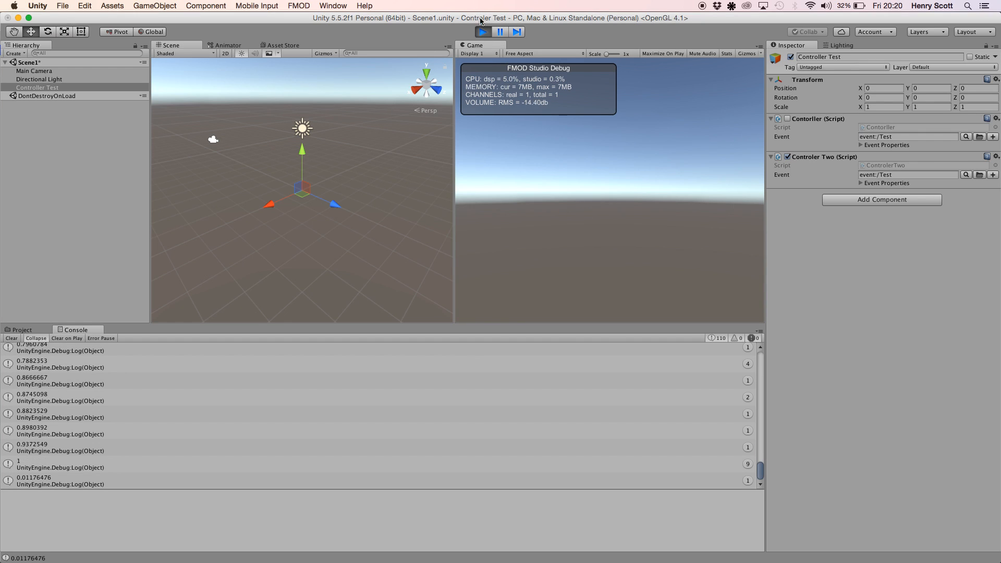
left_click(481, 32)
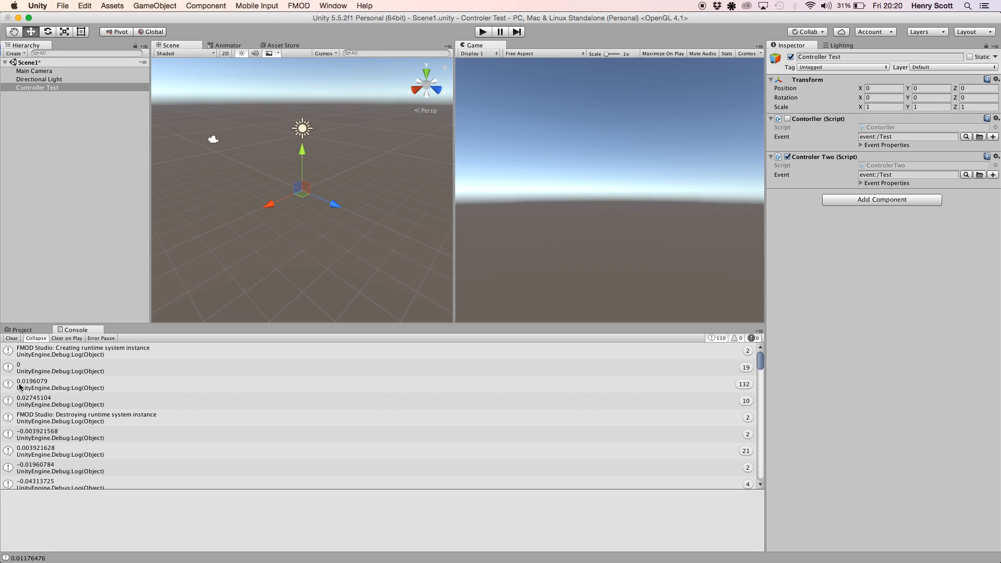
mouse_move(48, 409)
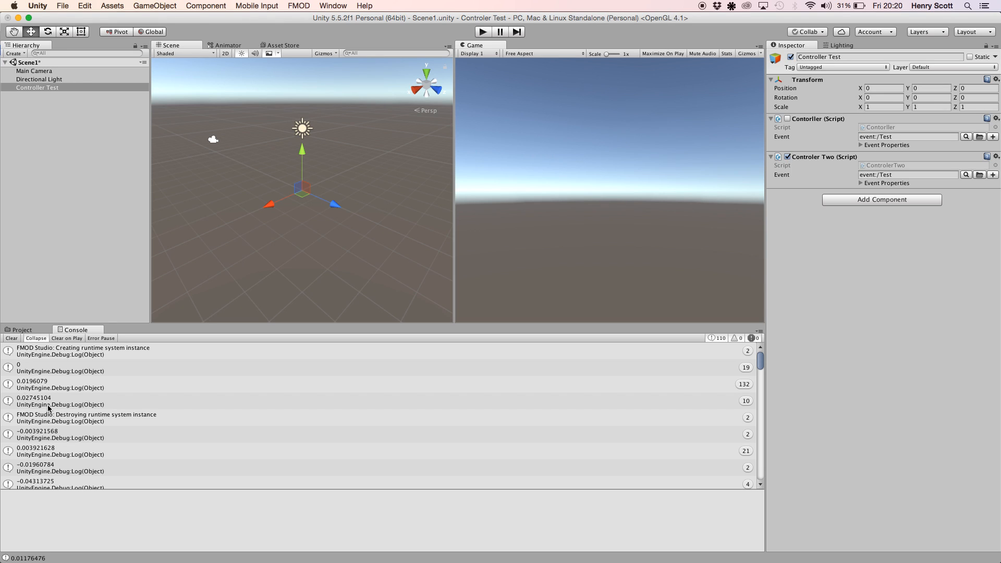
scroll("down", 3)
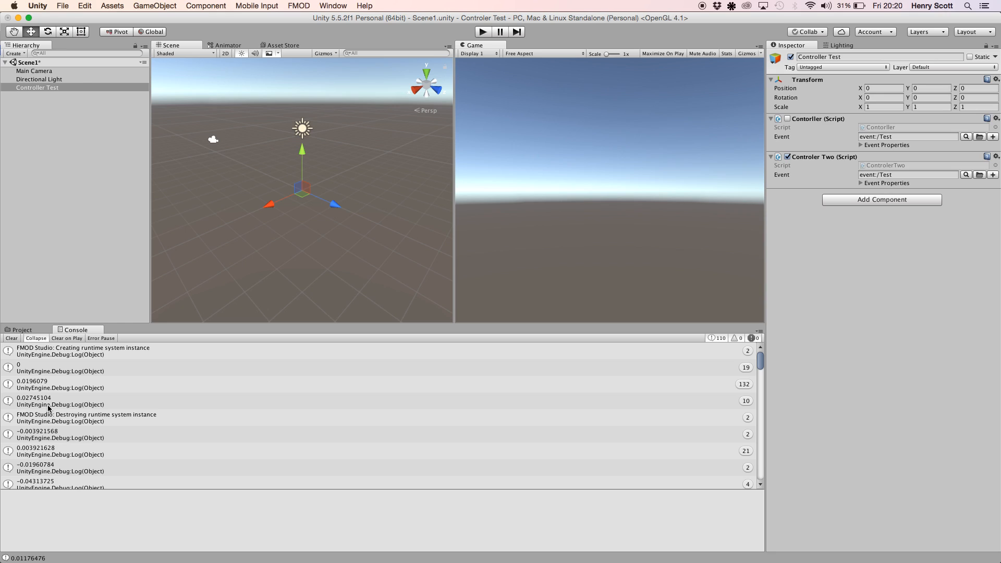
mouse_move(656, 86)
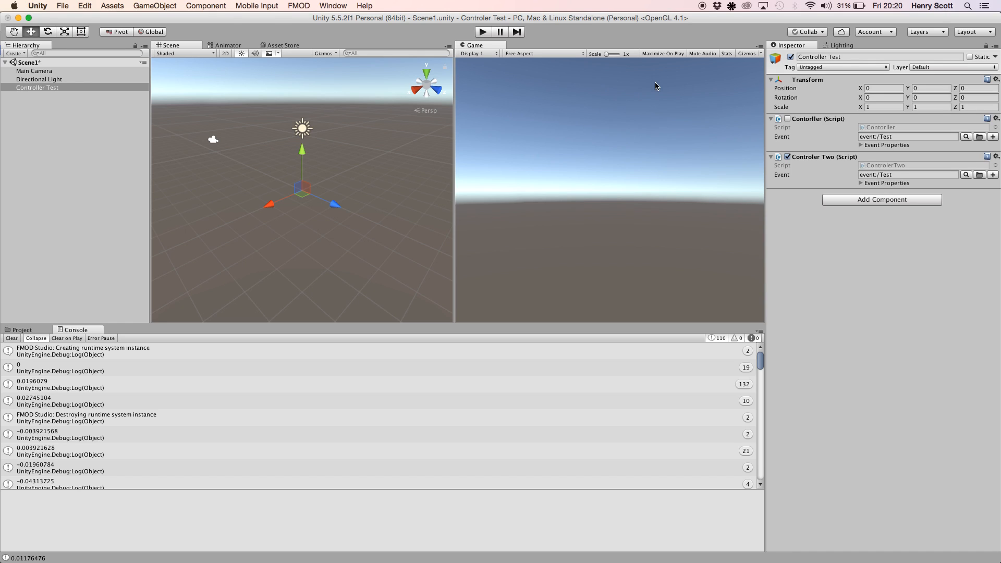